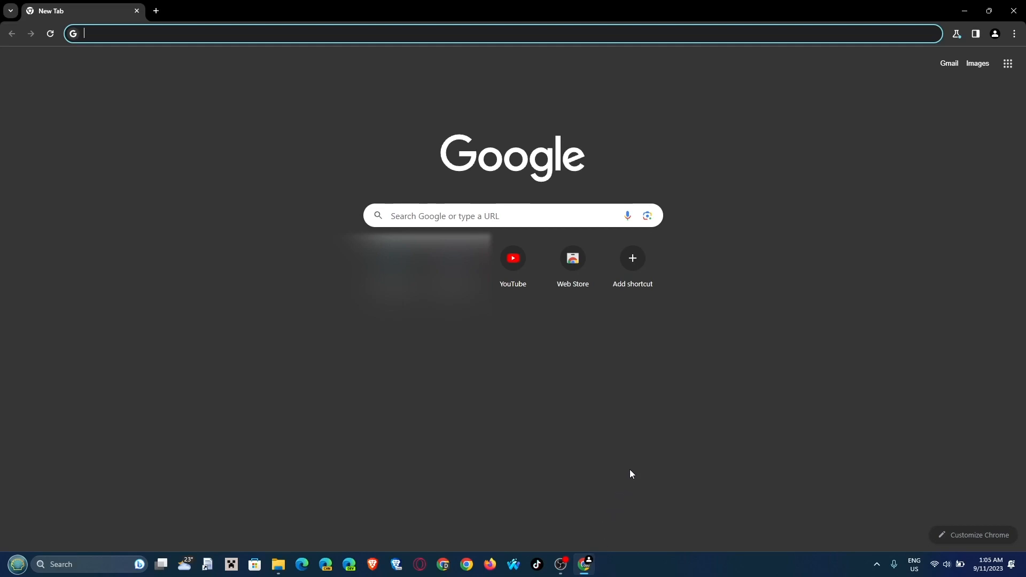
mouse_move(631, 462)
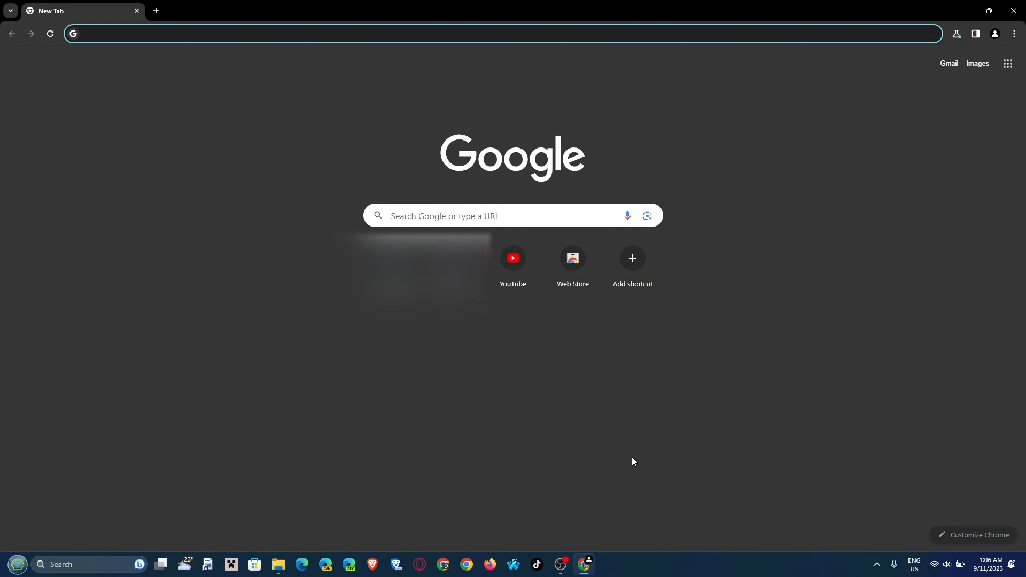
Step: Search 'redscientist labs' and open the Real-Time Corruptor result page
text(redscientist labs)
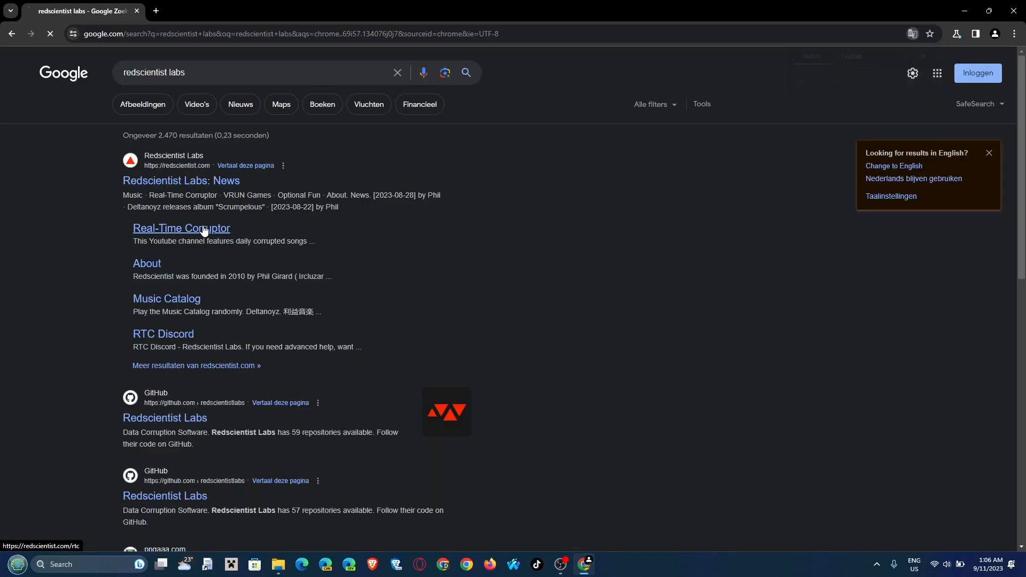
click(181, 228)
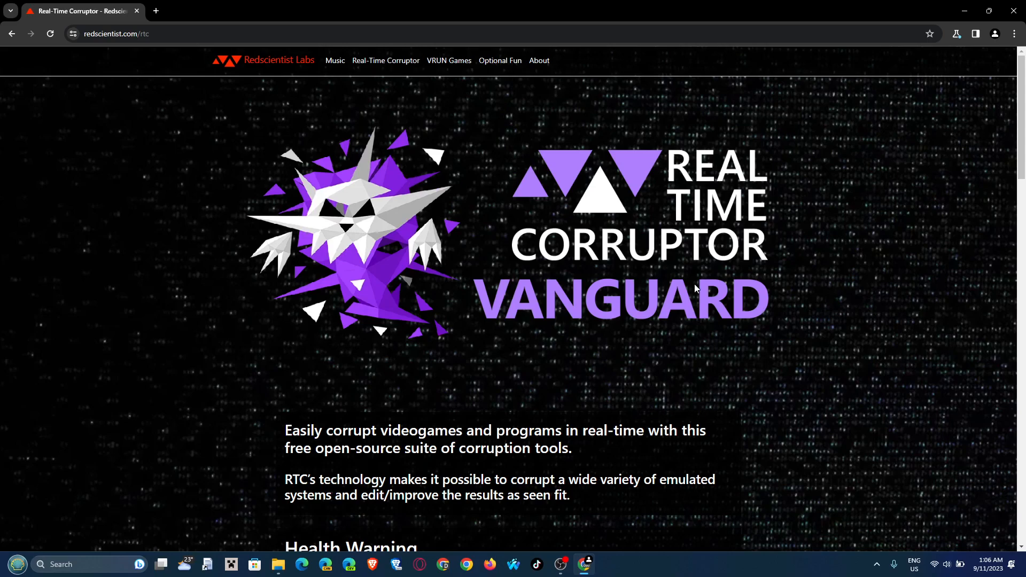
Step: Scroll the page down to the How to get RTC section with the Launcher download
scroll(down, 3)
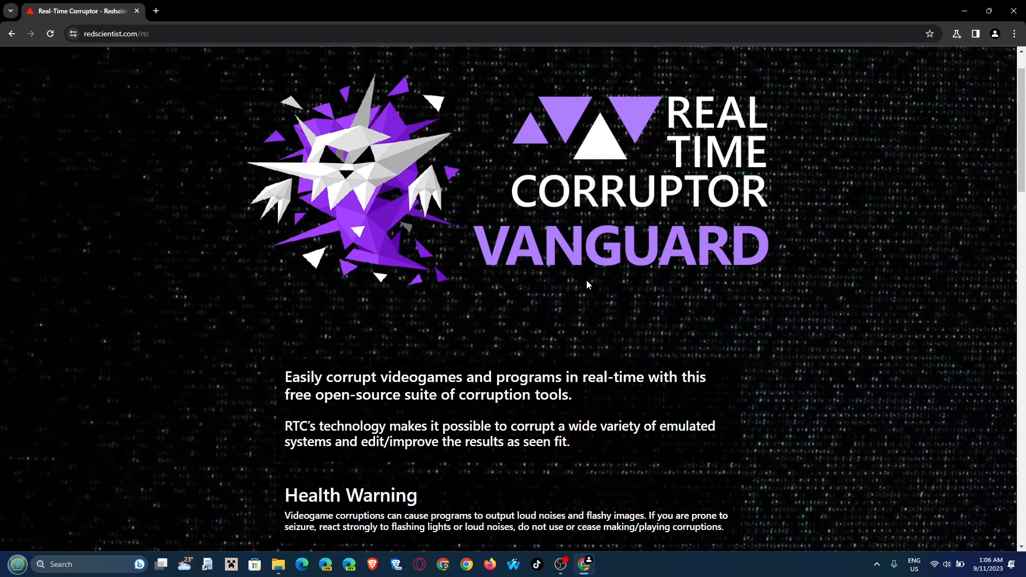
scroll(down, 3)
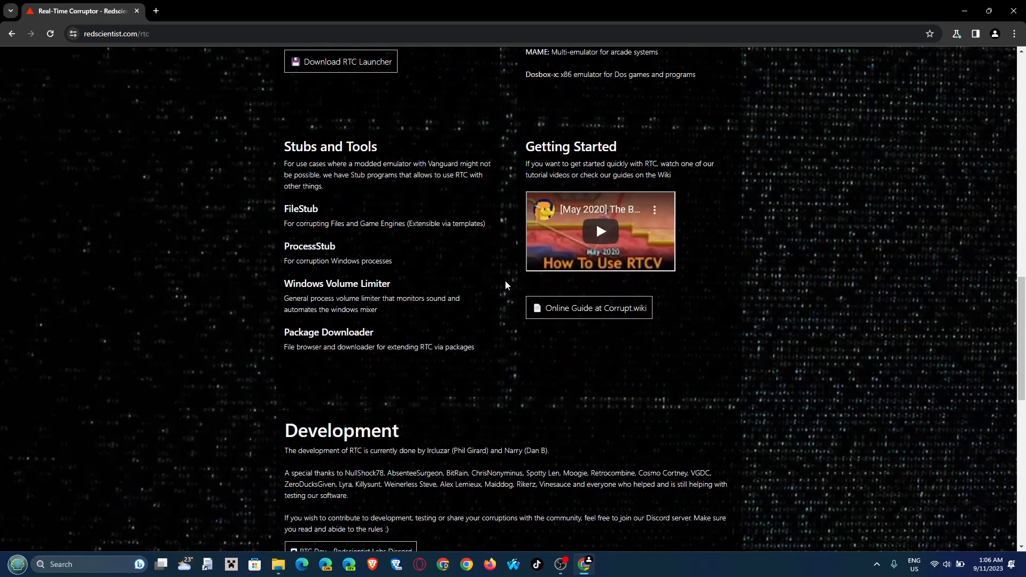
scroll(up, 3)
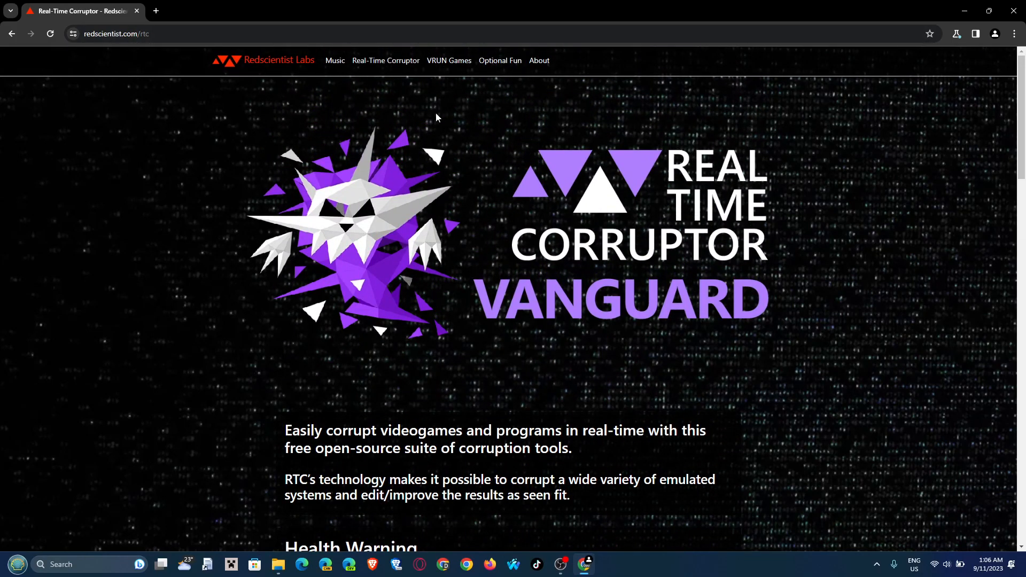
mouse_move(620, 118)
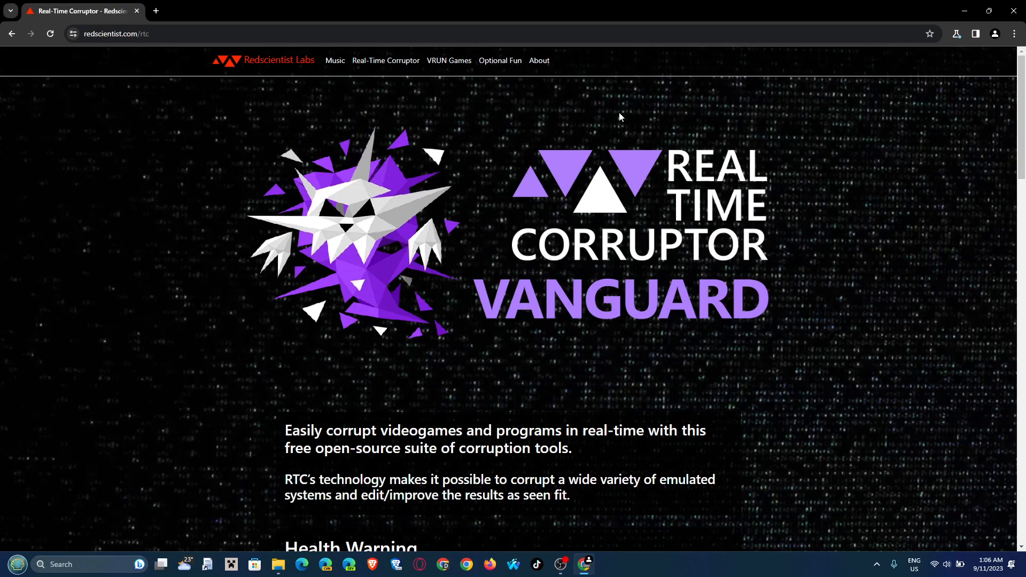
scroll(down, 3)
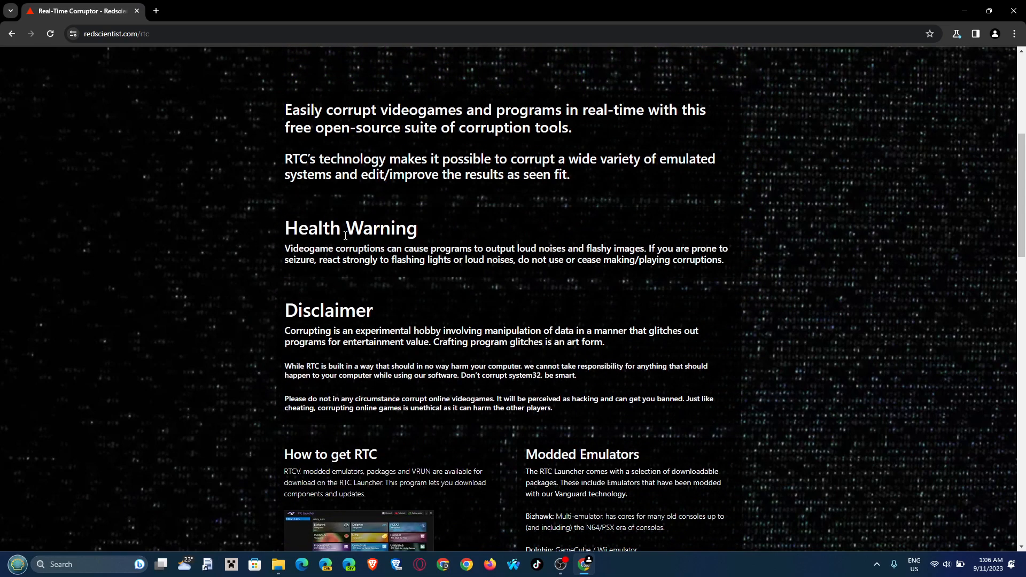
drag(284, 248, 723, 260)
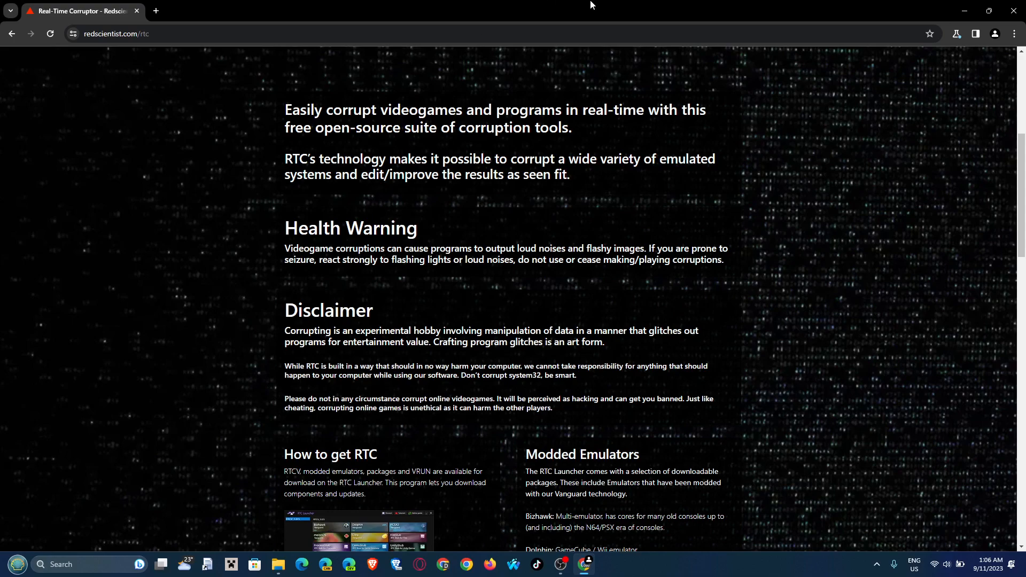
scroll(down, 3)
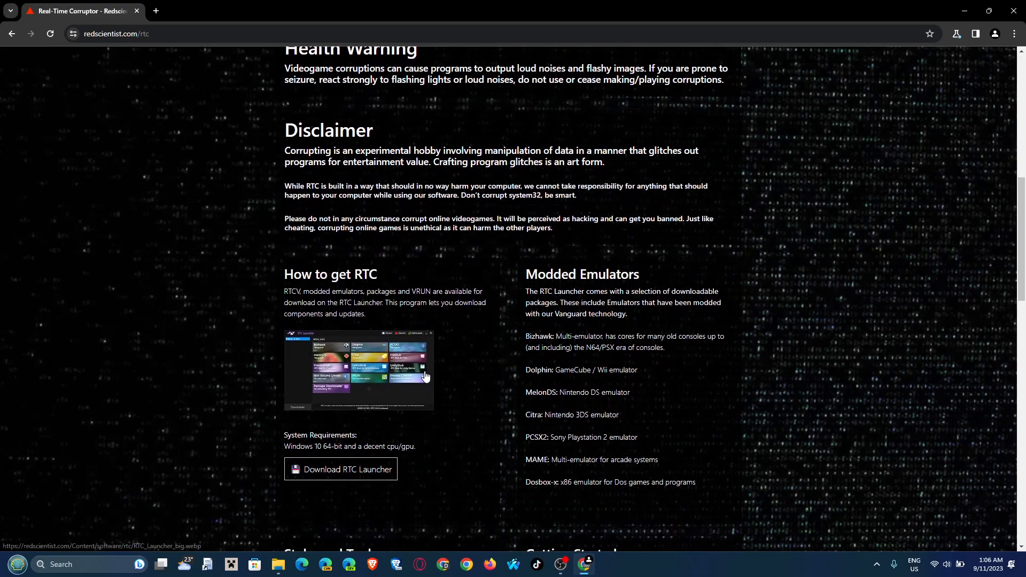
scroll(down, 3)
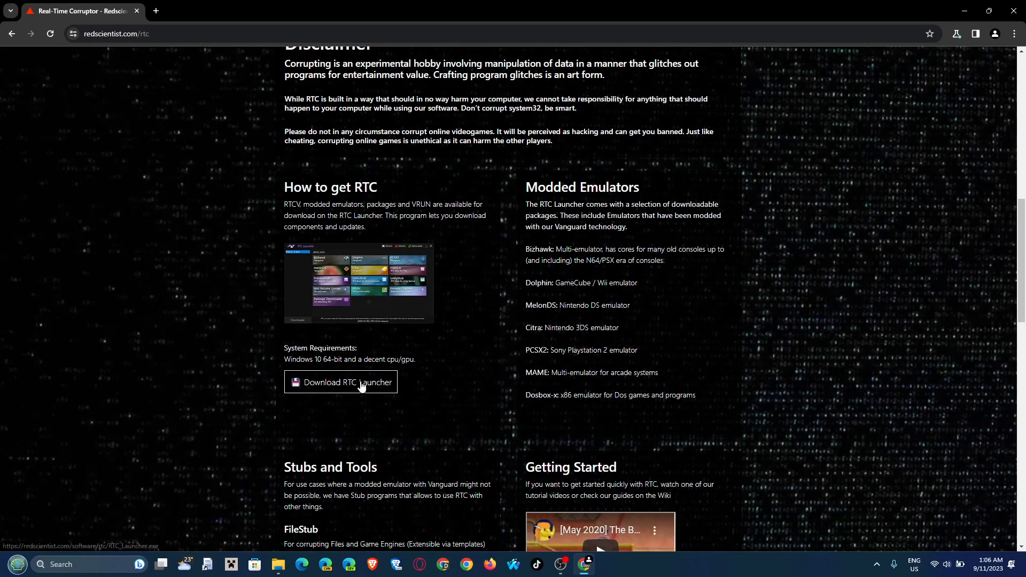
click(340, 383)
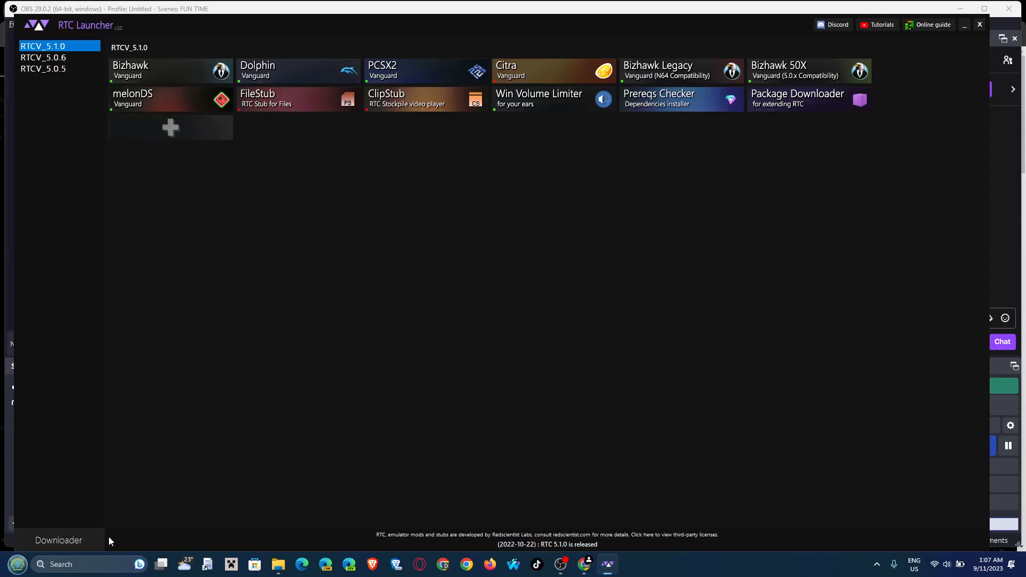
click(57, 540)
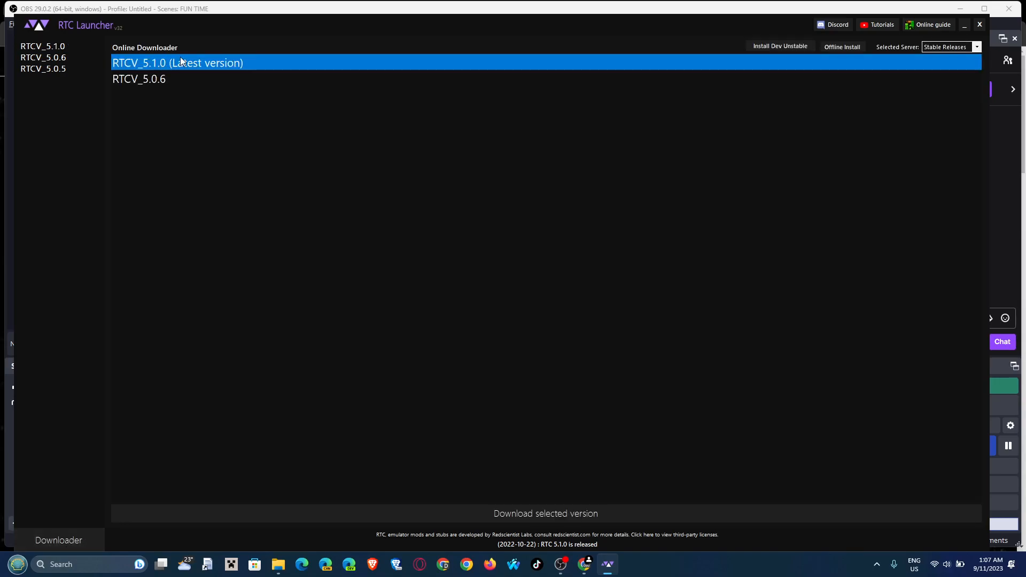
mouse_move(206, 68)
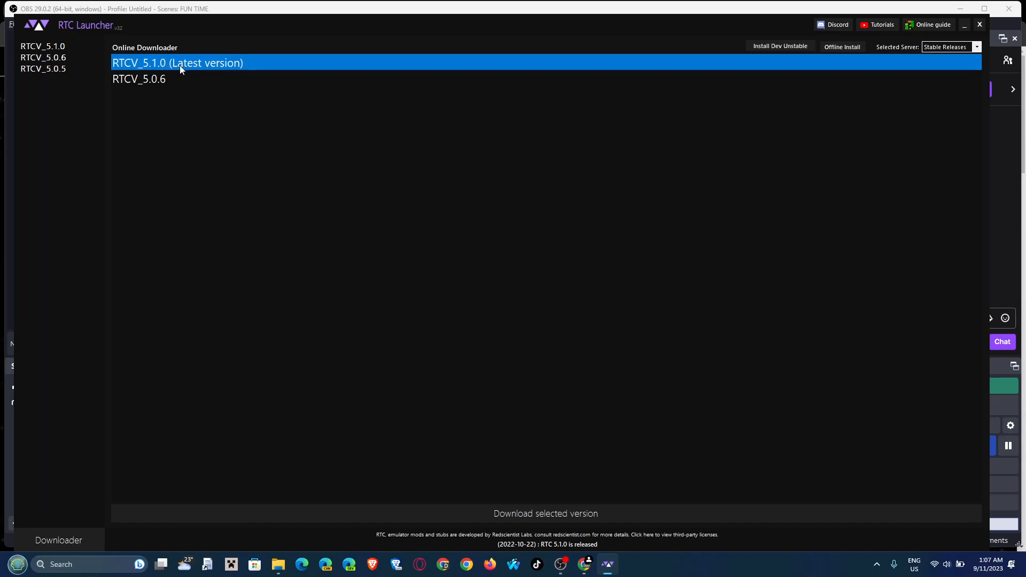
mouse_move(311, 77)
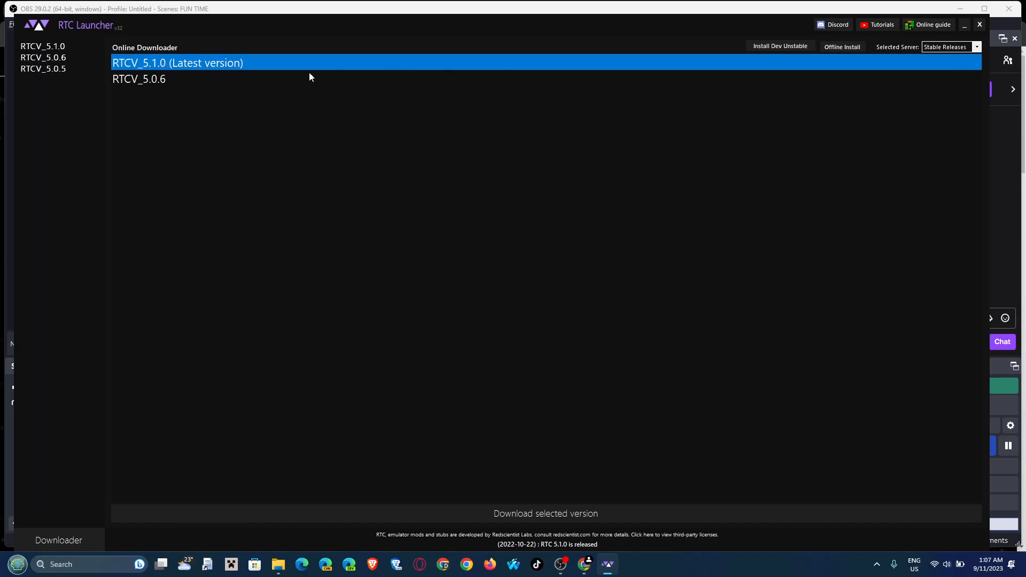
mouse_move(836, 25)
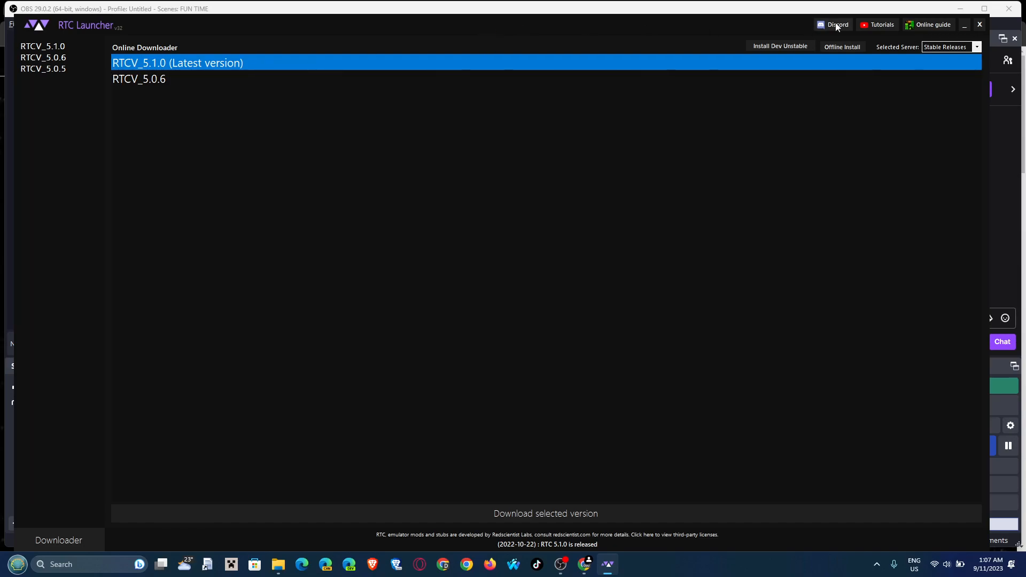
click(976, 46)
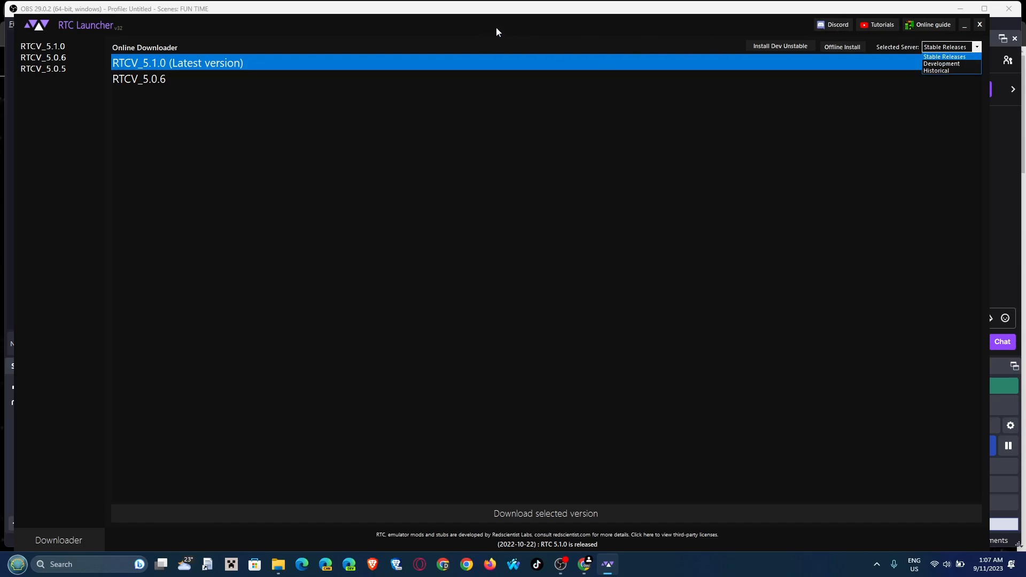
click(43, 46)
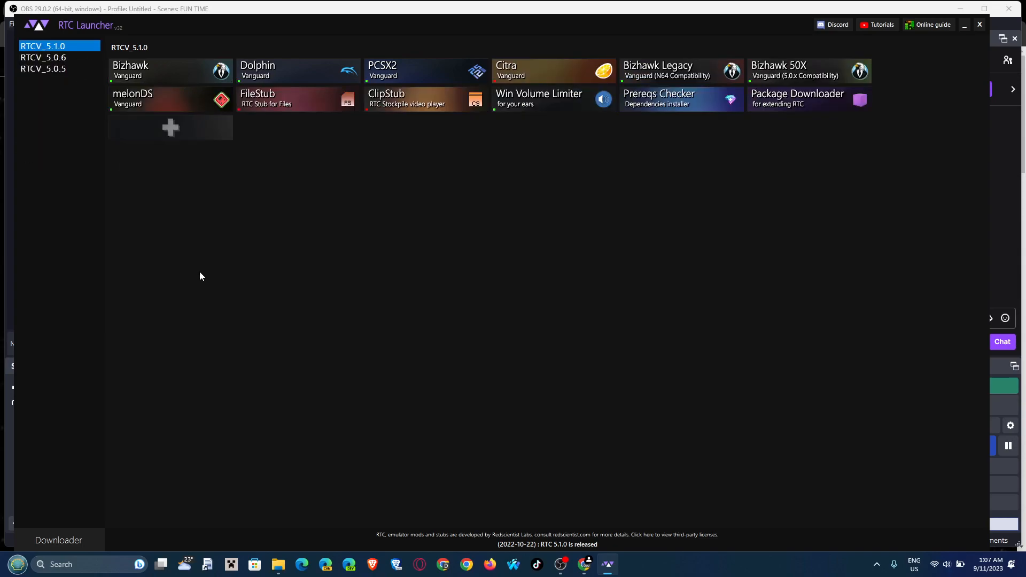
mouse_move(521, 154)
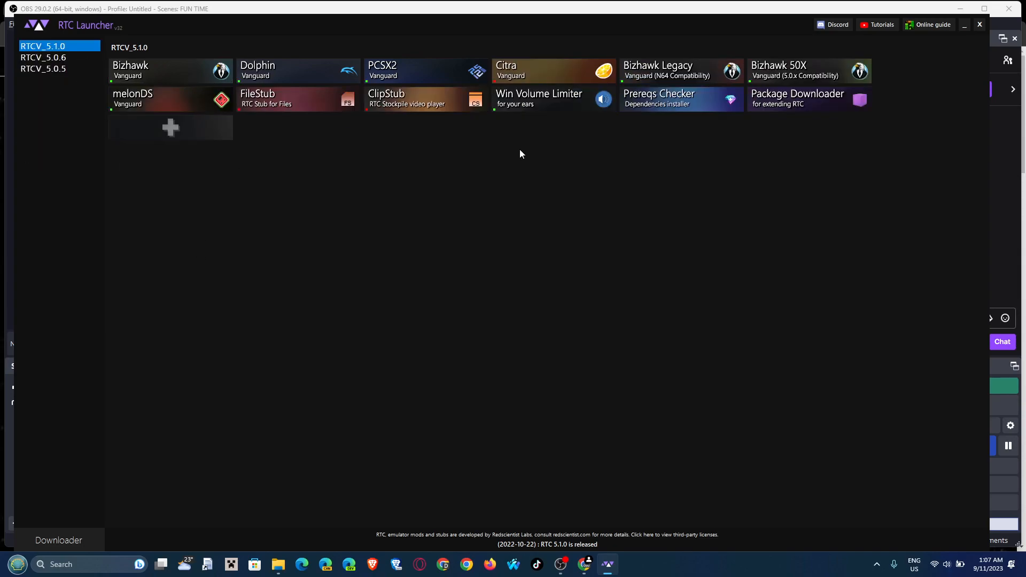
mouse_move(323, 142)
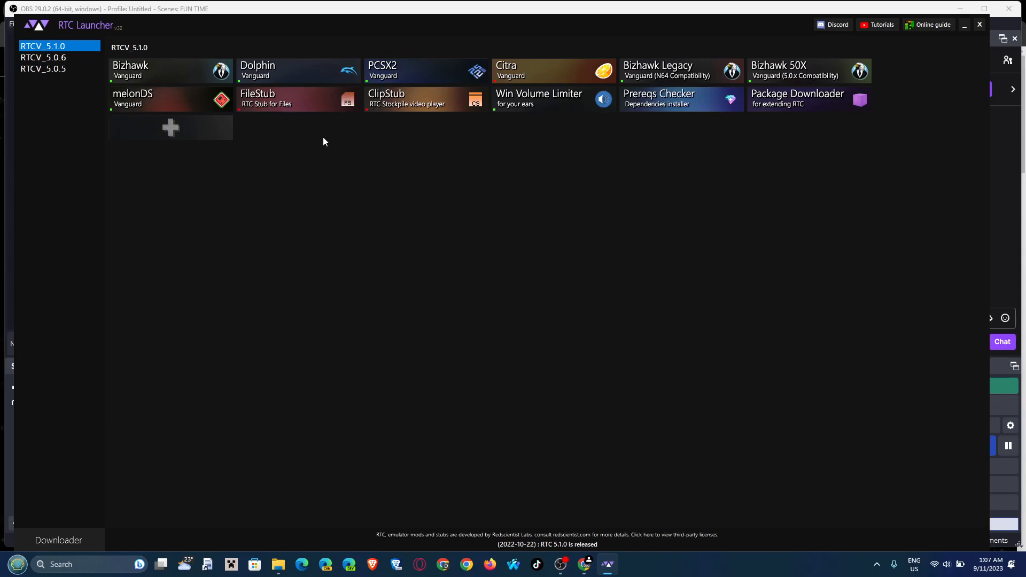
mouse_move(275, 130)
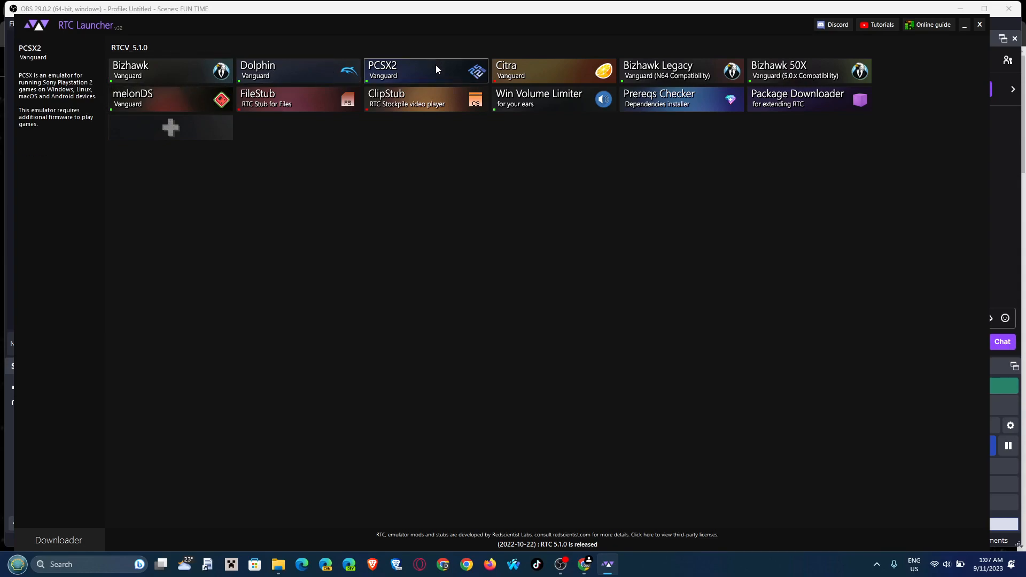
mouse_move(809, 71)
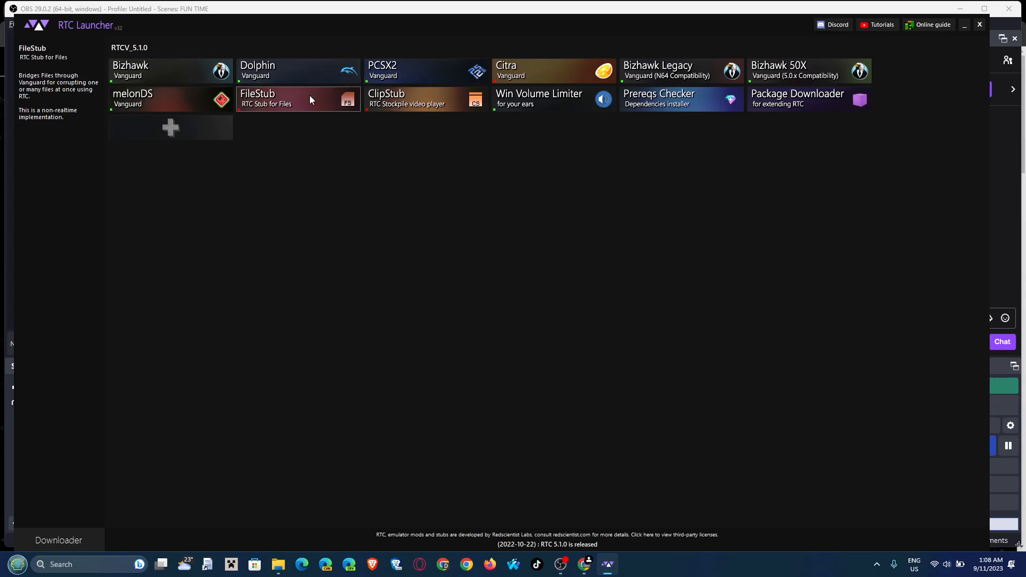
mouse_move(321, 71)
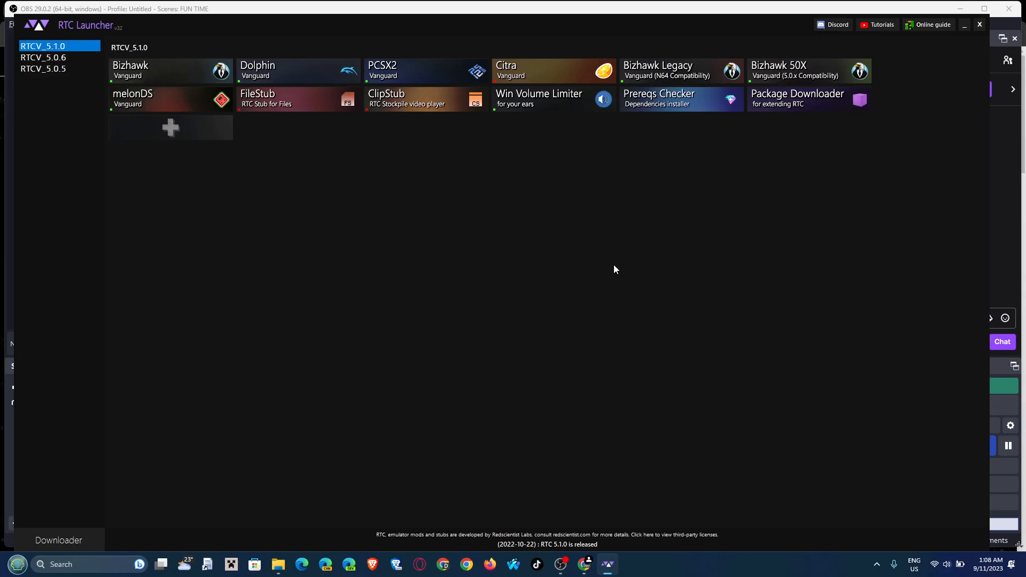
mouse_move(169, 70)
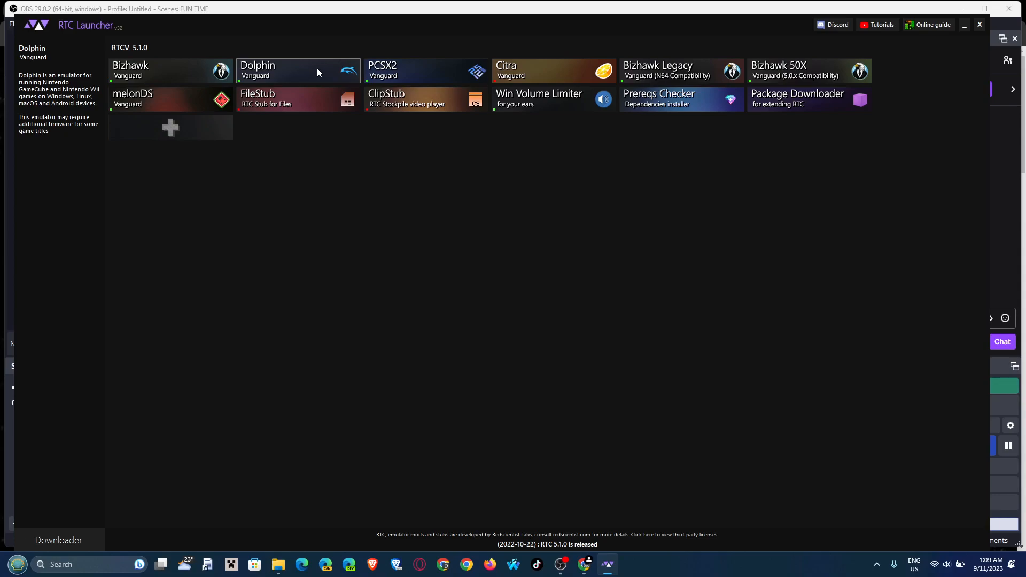
mouse_move(309, 72)
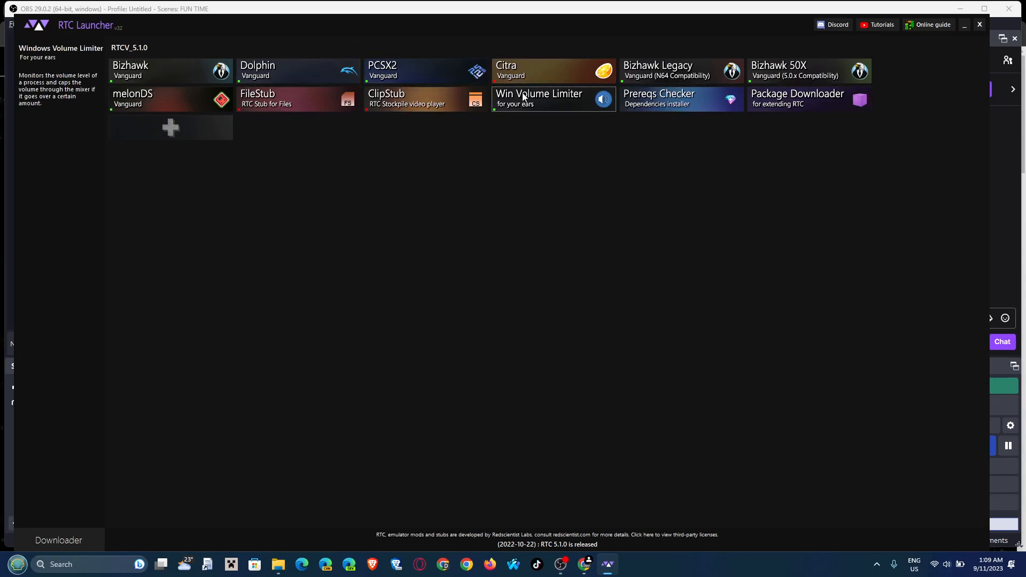
mouse_move(551, 99)
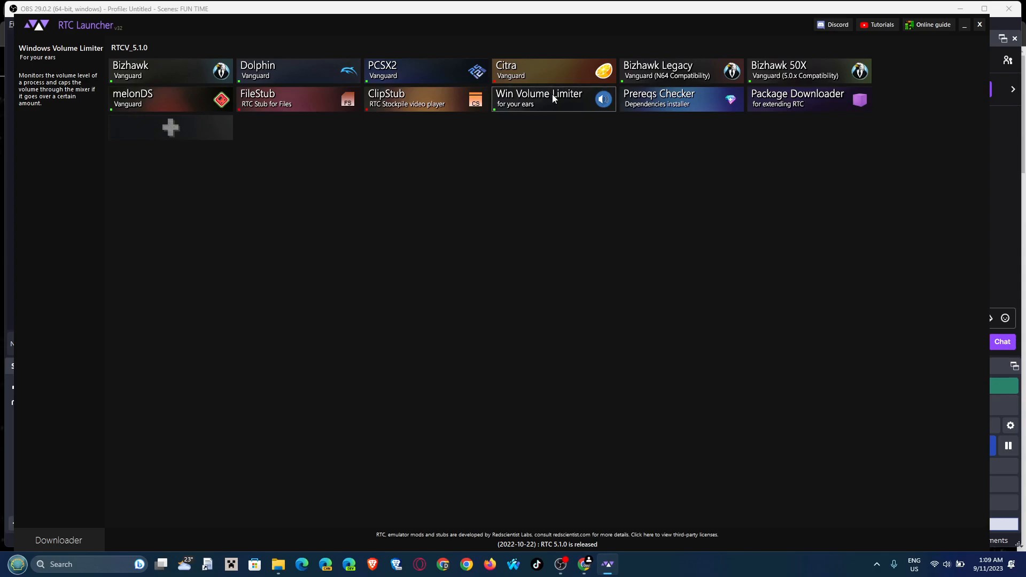
mouse_move(567, 100)
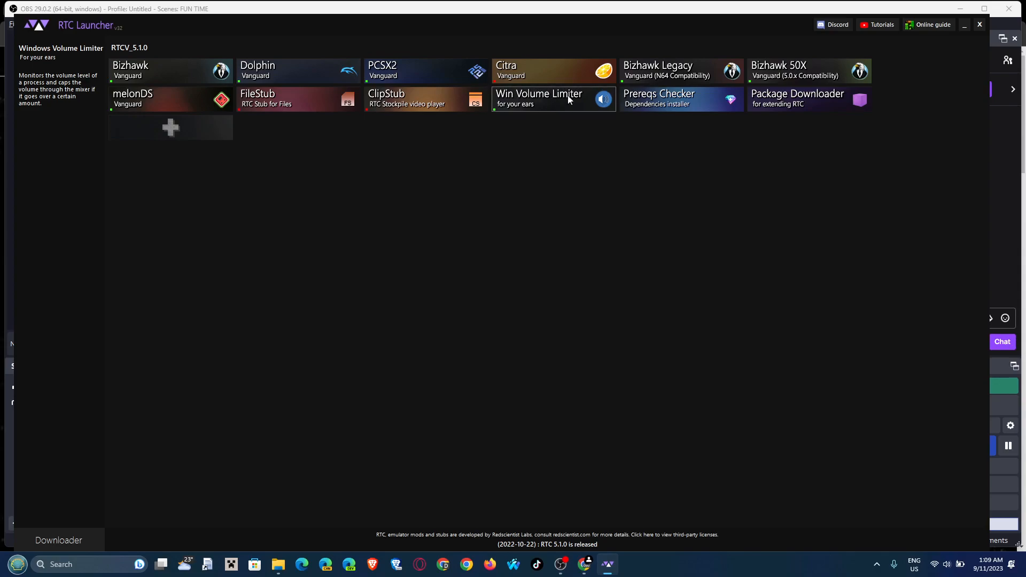
mouse_move(548, 104)
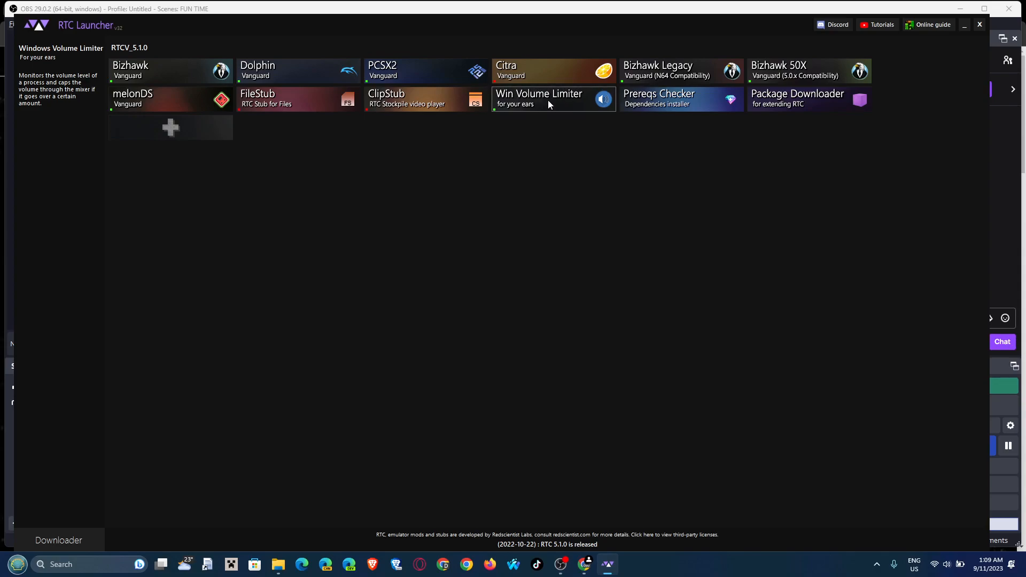
mouse_move(537, 108)
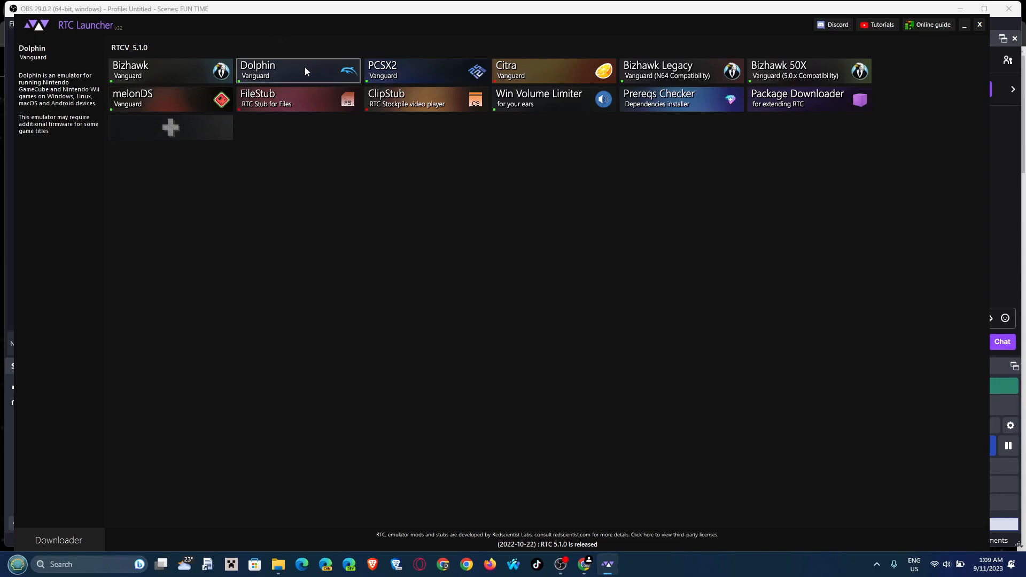
Step: Launch Dolphin from the Vanguard tile and maximize its game list window
click(298, 70)
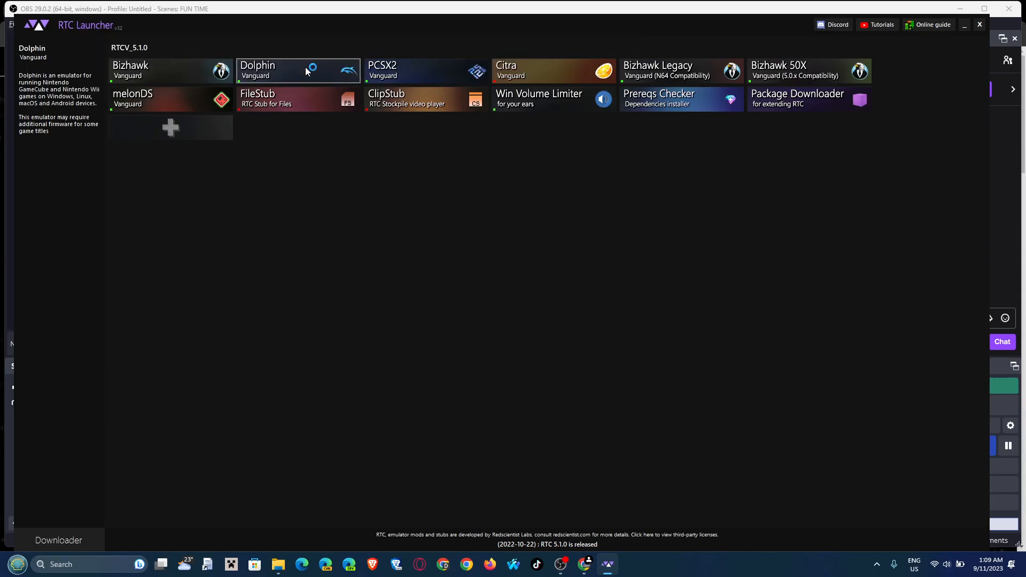
click(298, 71)
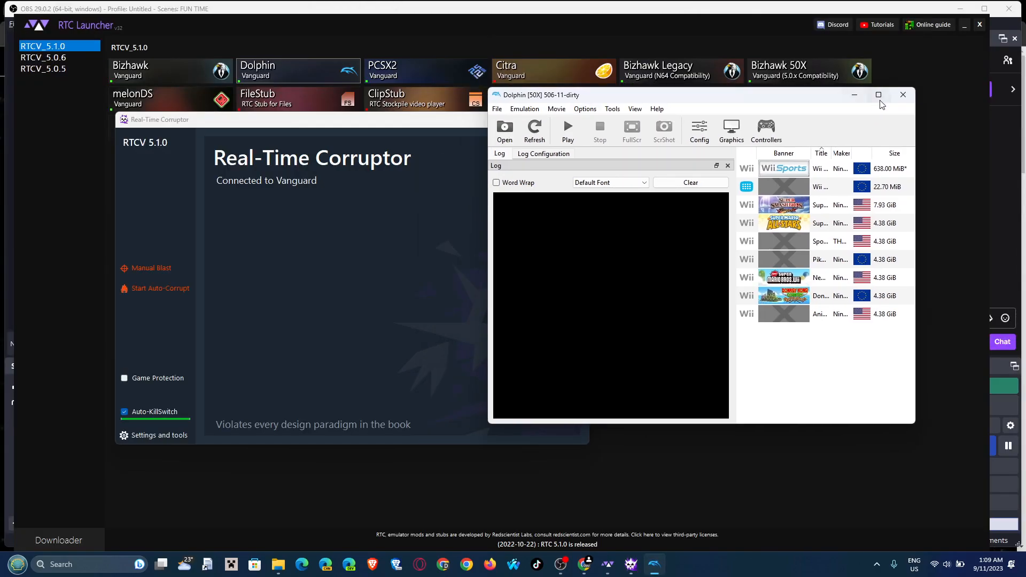
click(878, 95)
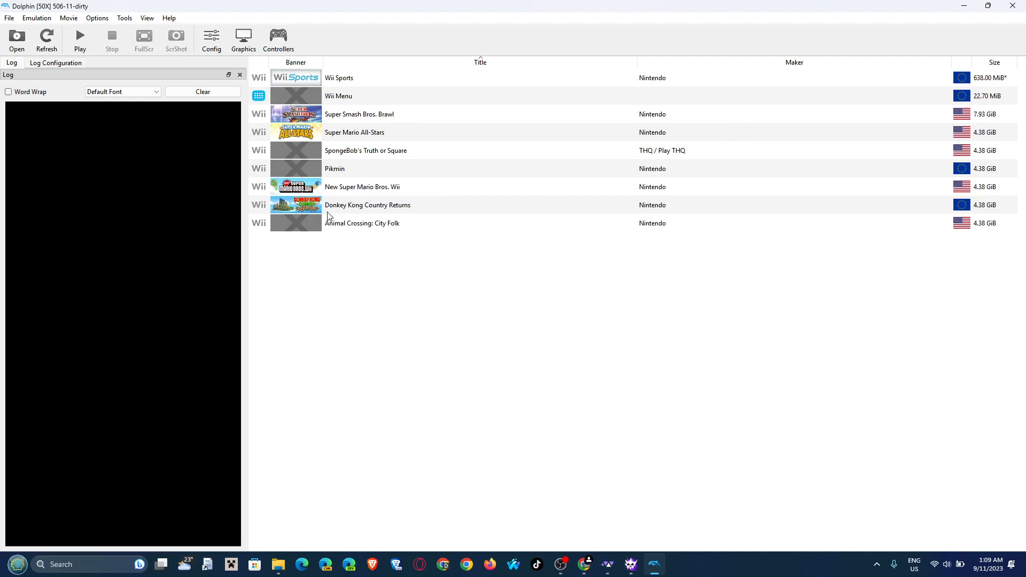
mouse_move(625, 540)
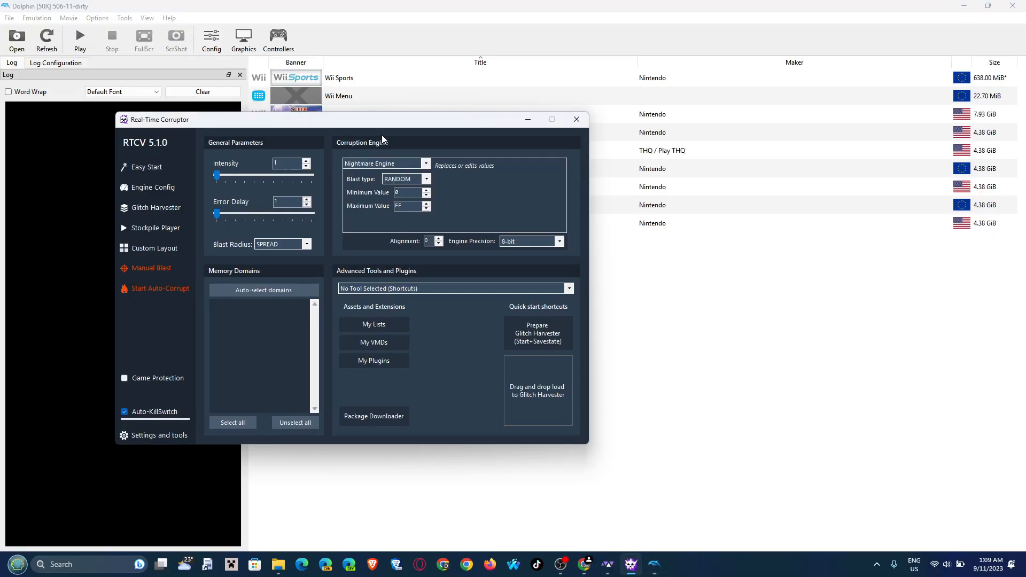
mouse_move(407, 121)
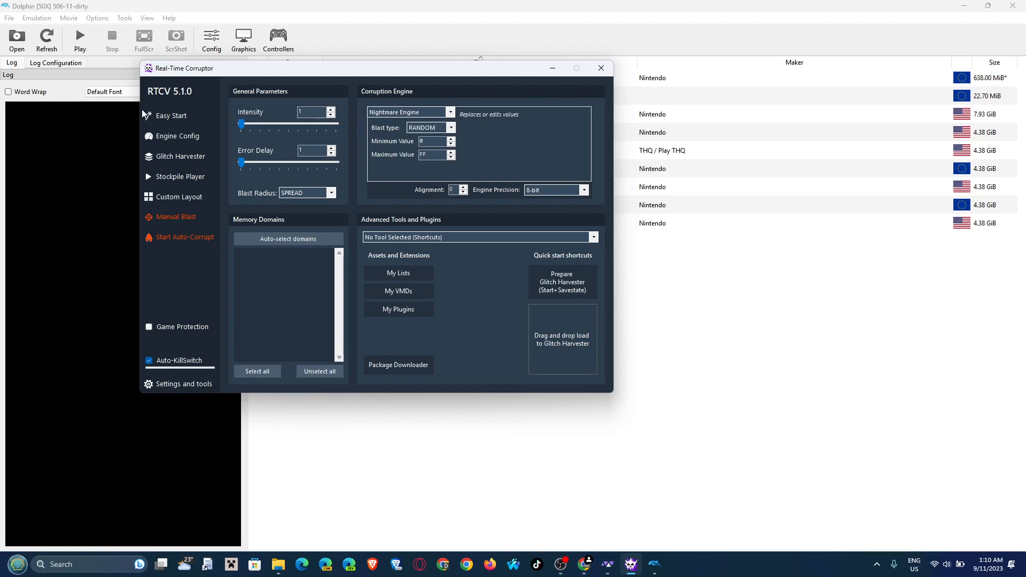
mouse_move(171, 115)
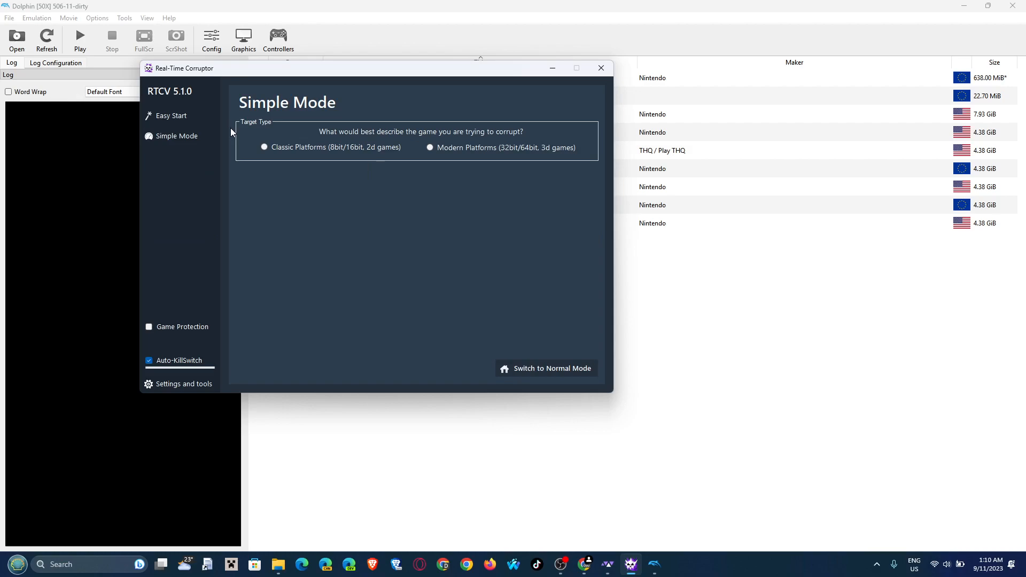
mouse_move(319, 141)
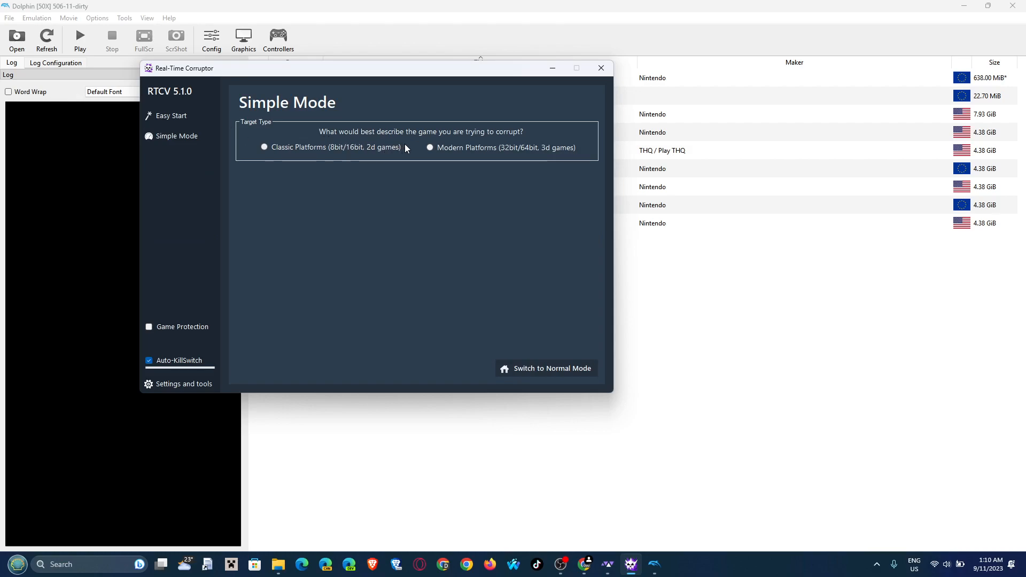
Step: Choose the Modern Platforms target so the Vector Engine is auto-selected
click(430, 147)
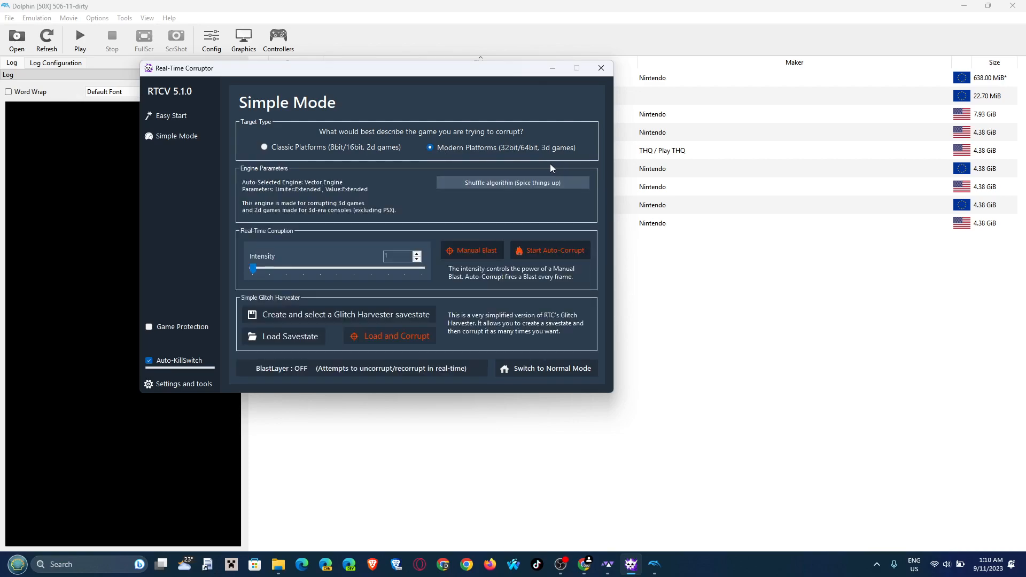
mouse_move(547, 210)
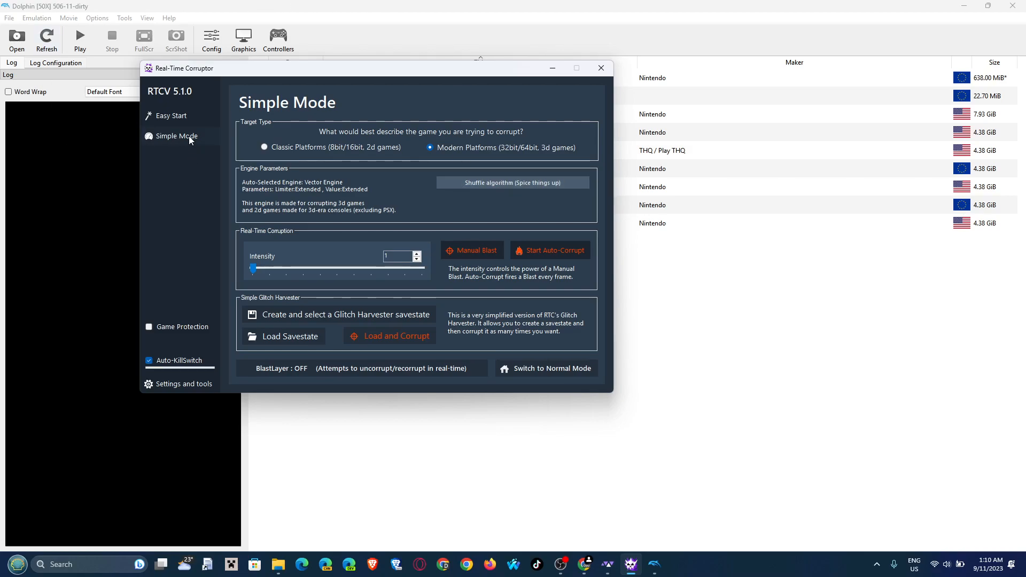
mouse_move(350, 282)
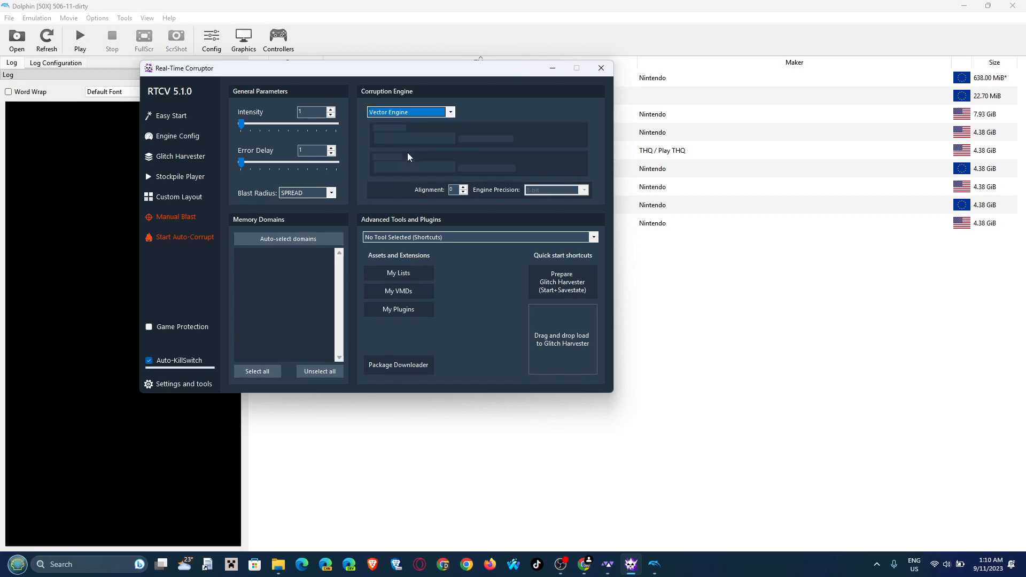
Step: Keep Extended as limiter list, set _Dolphin_NOP as value list, and bring Dolphin forward
click(450, 138)
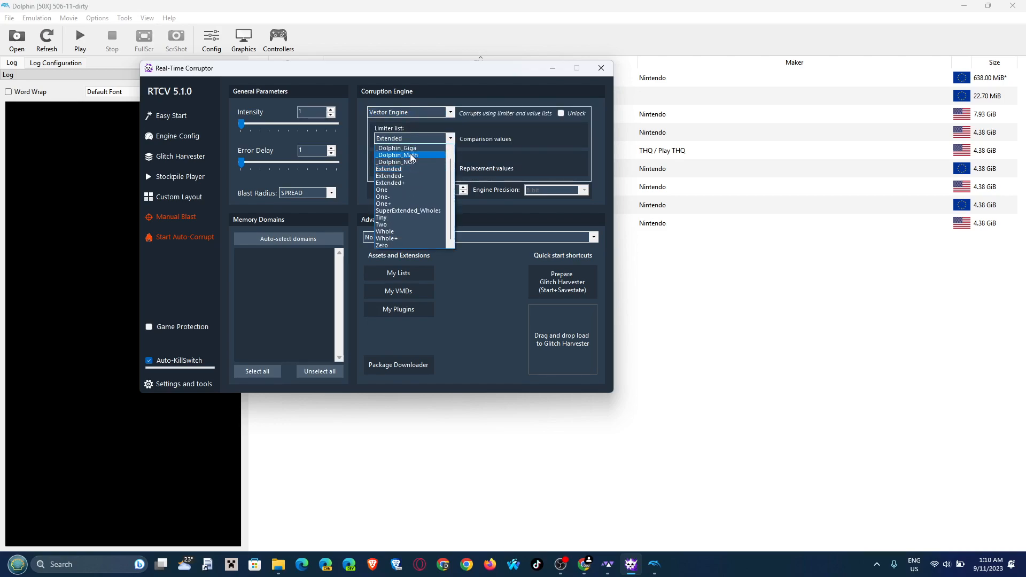
click(388, 138)
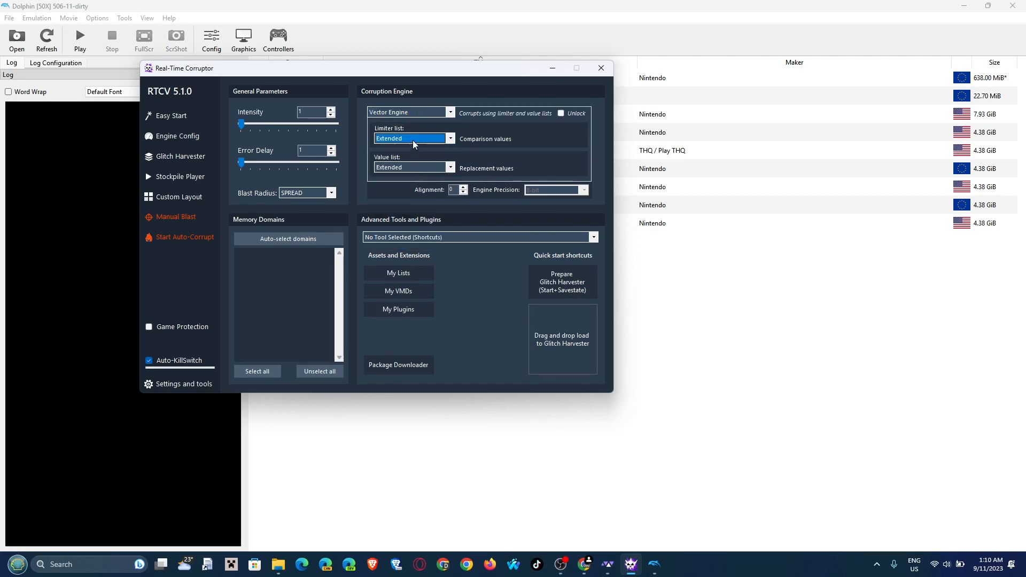
click(412, 167)
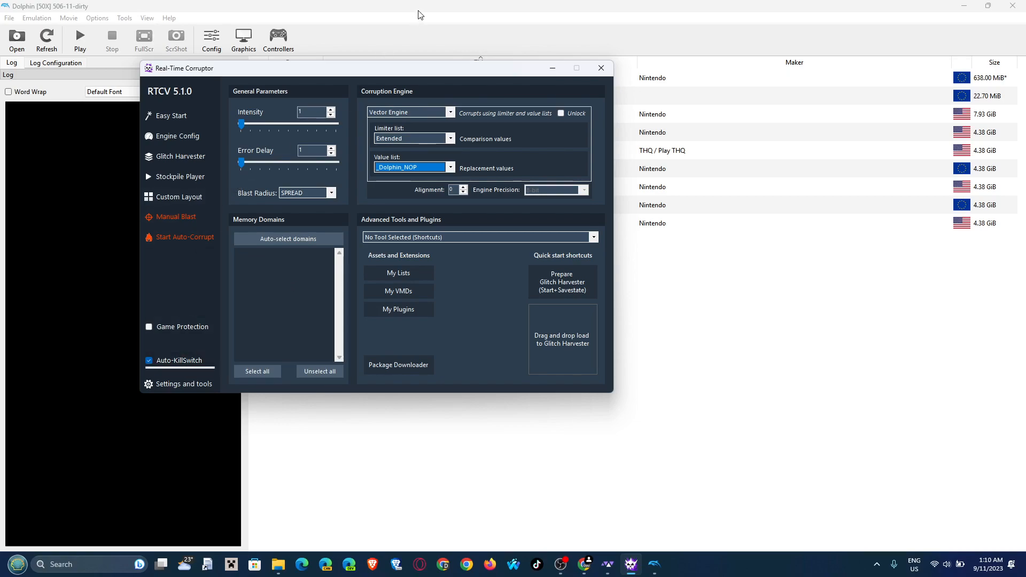
click(599, 68)
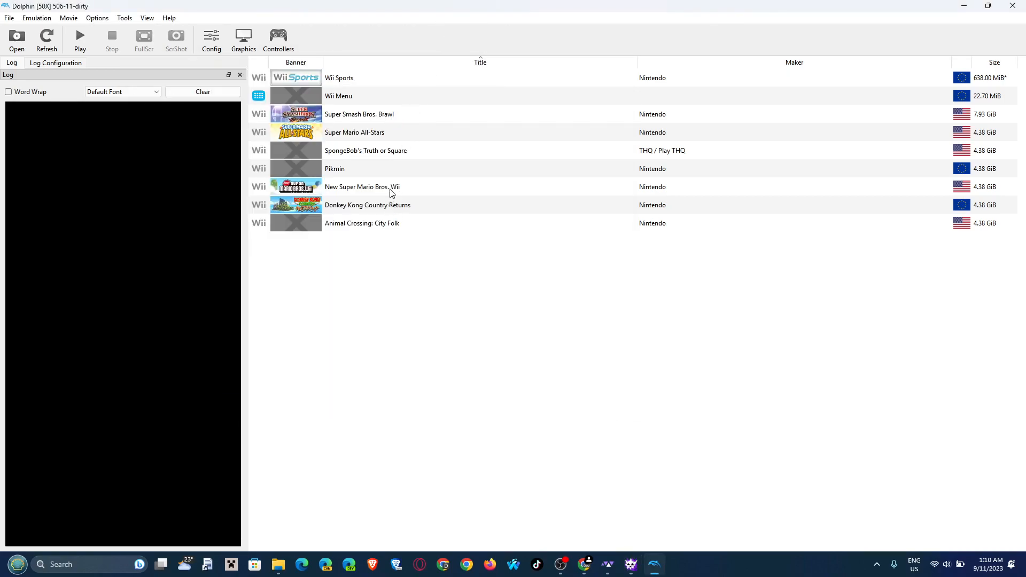
mouse_move(380, 191)
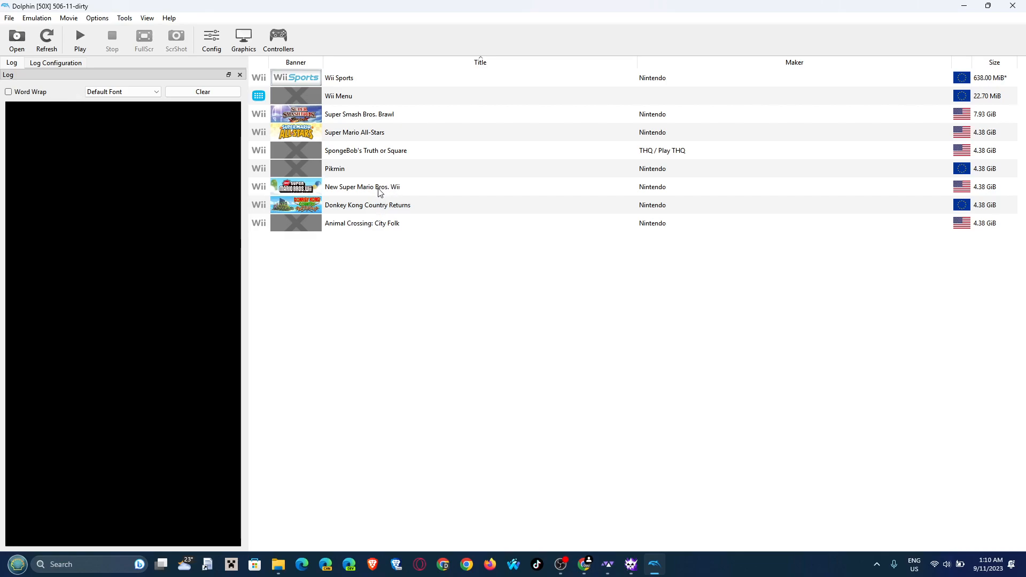
Step: Boot New Super Mario Bros. Wii from Dolphin's game list
double_click(362, 186)
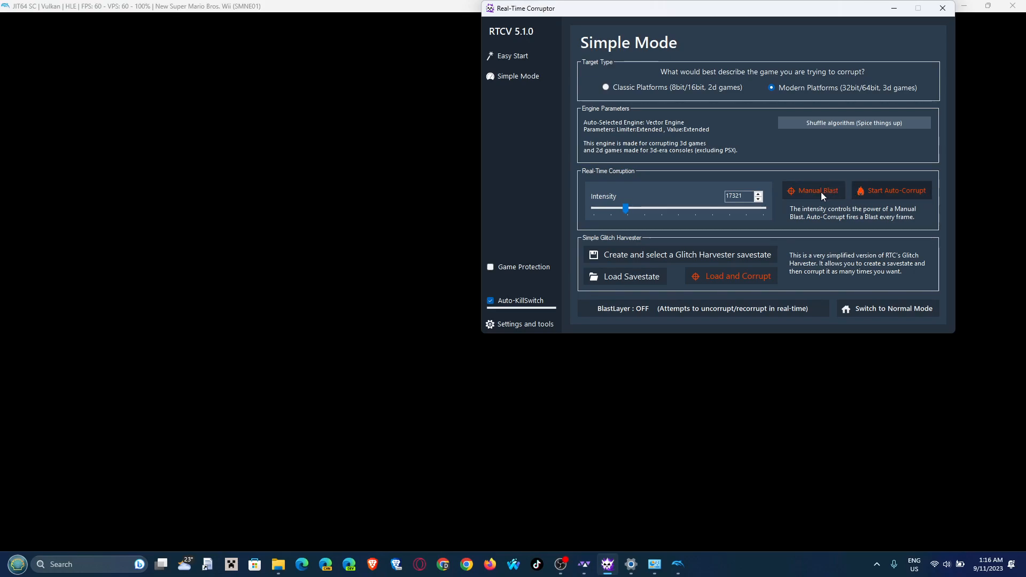
mouse_move(791, 360)
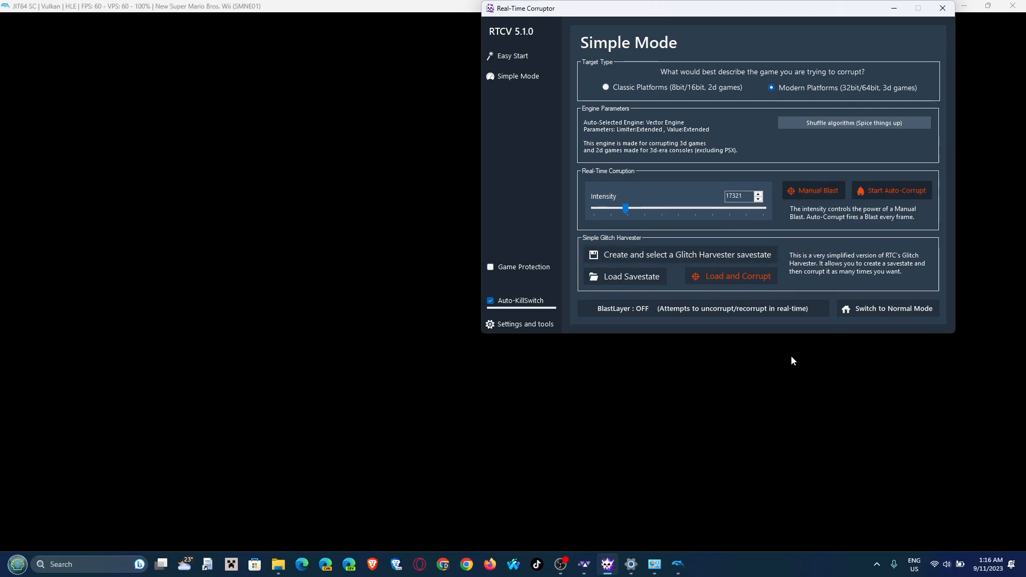
mouse_move(675, 564)
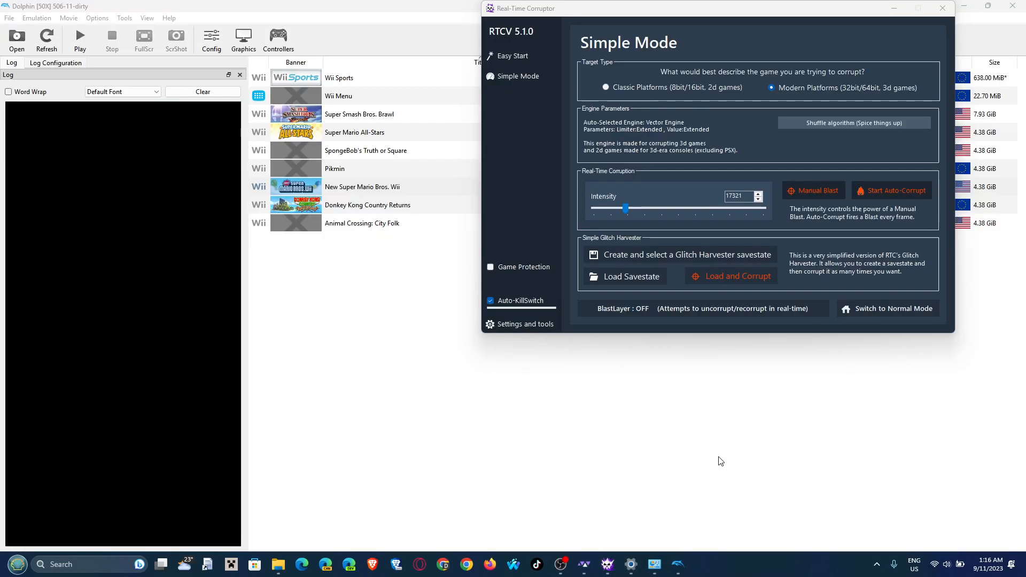
mouse_move(371, 193)
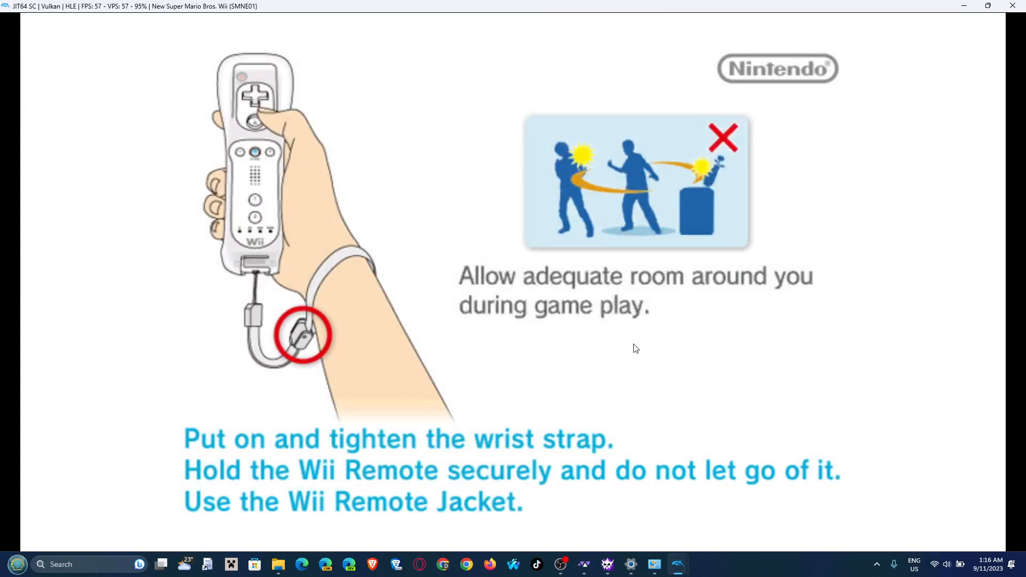
mouse_move(625, 350)
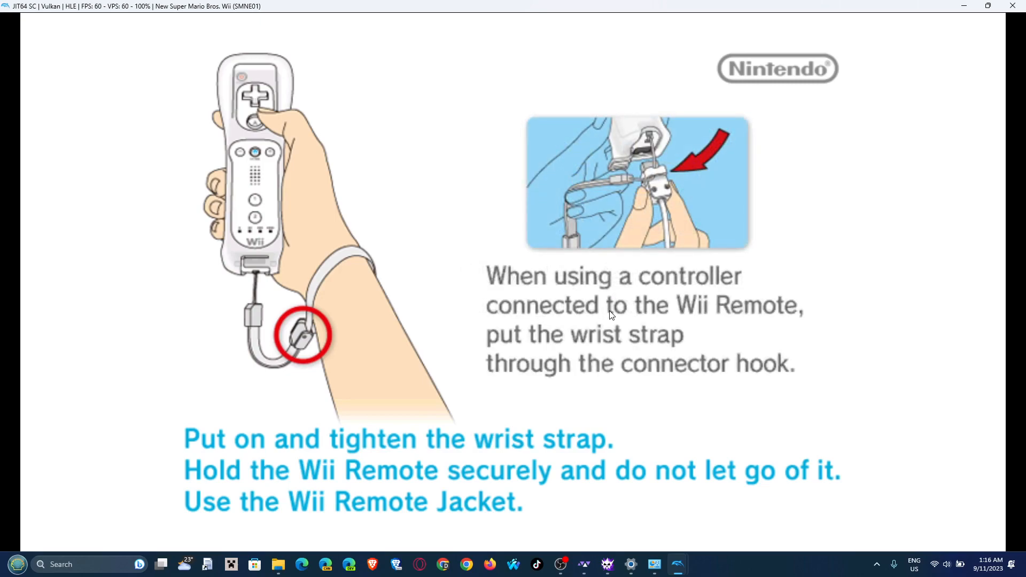
mouse_move(605, 318)
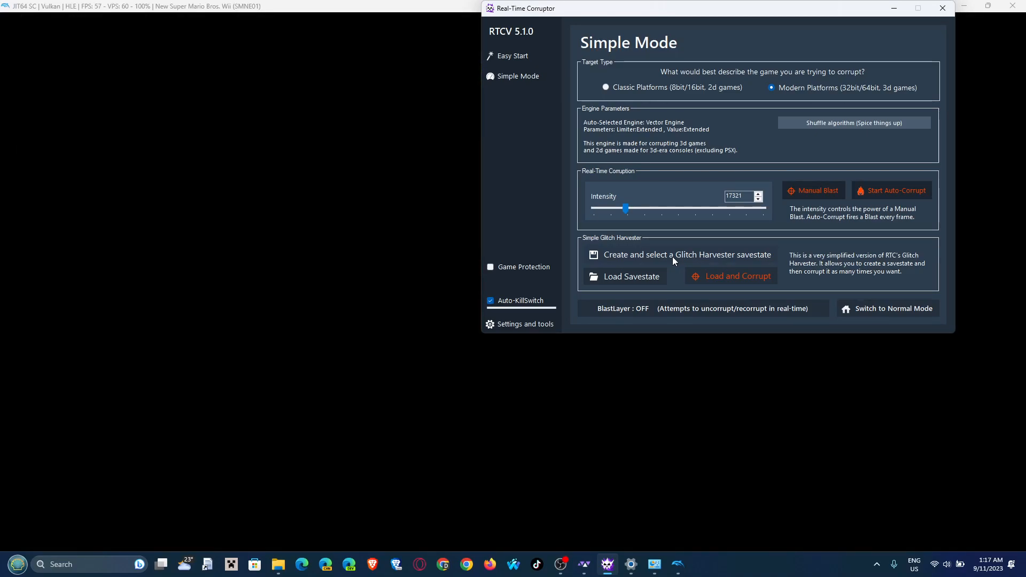
Step: Create a Glitch Harvester savestate, set intensity to 107522, and Load and Corrupt
click(686, 254)
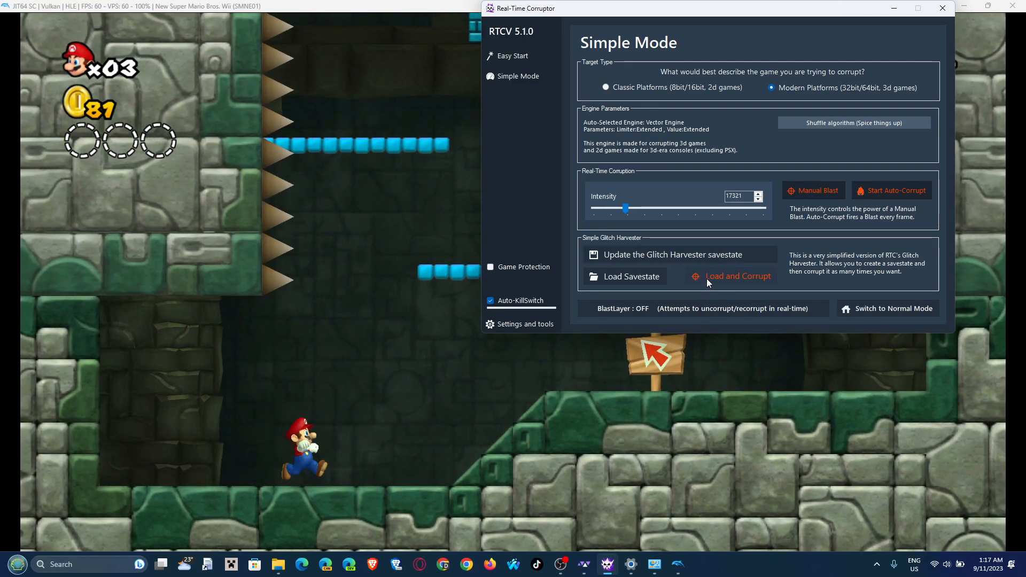
drag(626, 208, 747, 209)
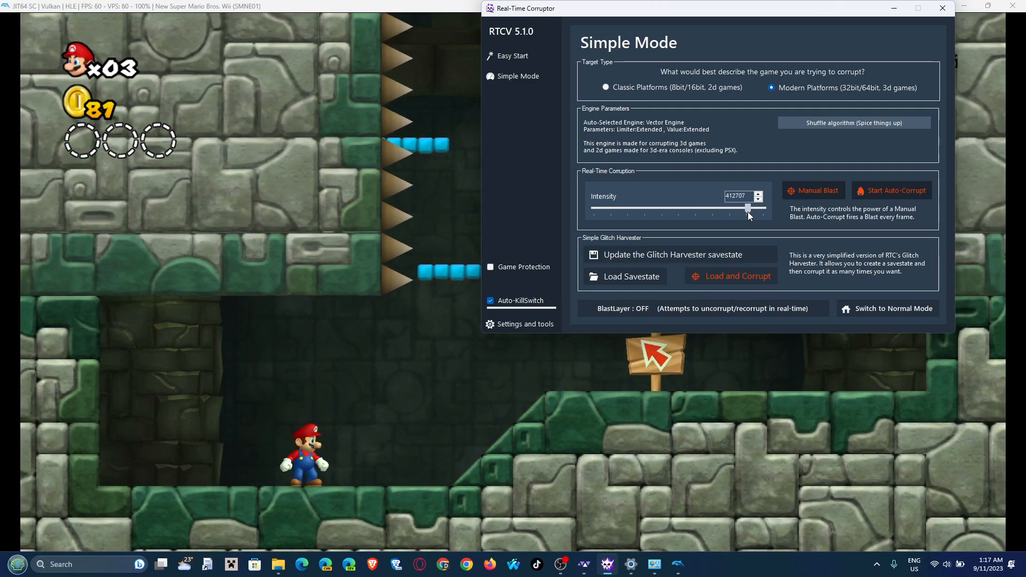
drag(748, 208, 672, 208)
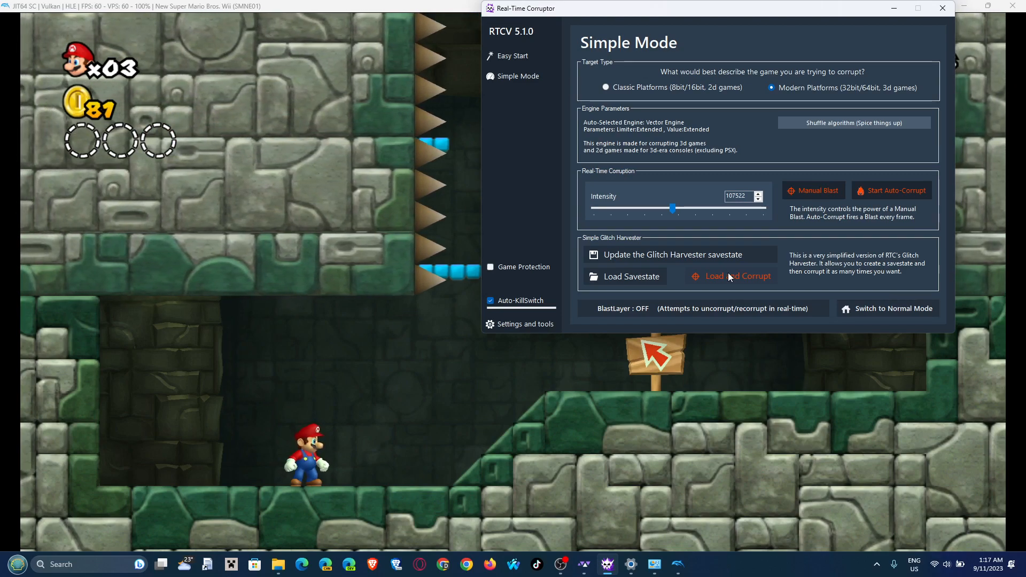
click(737, 275)
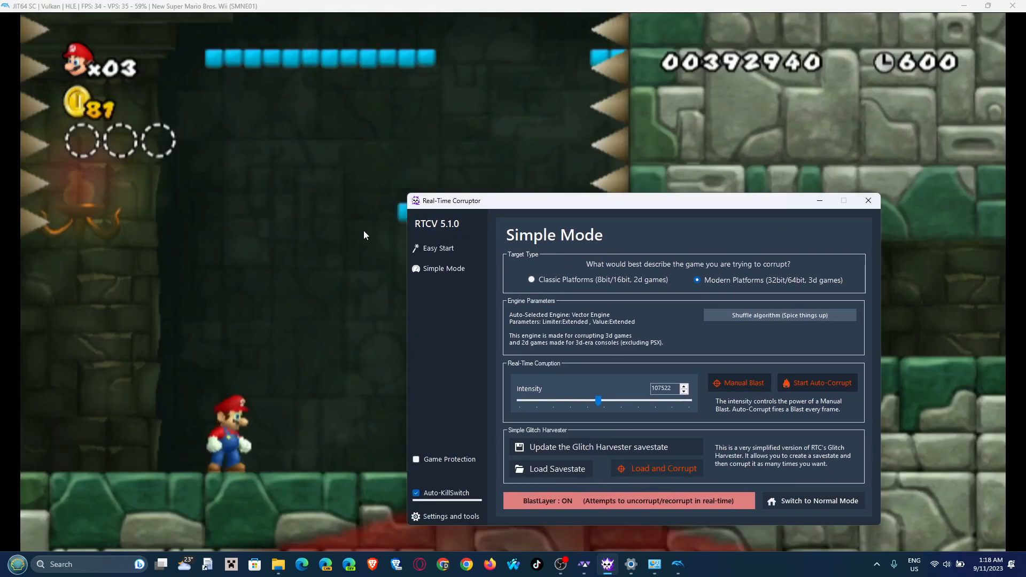
Step: Play the corrupted level, then reload the savestate twice with fresh corruption
click(868, 200)
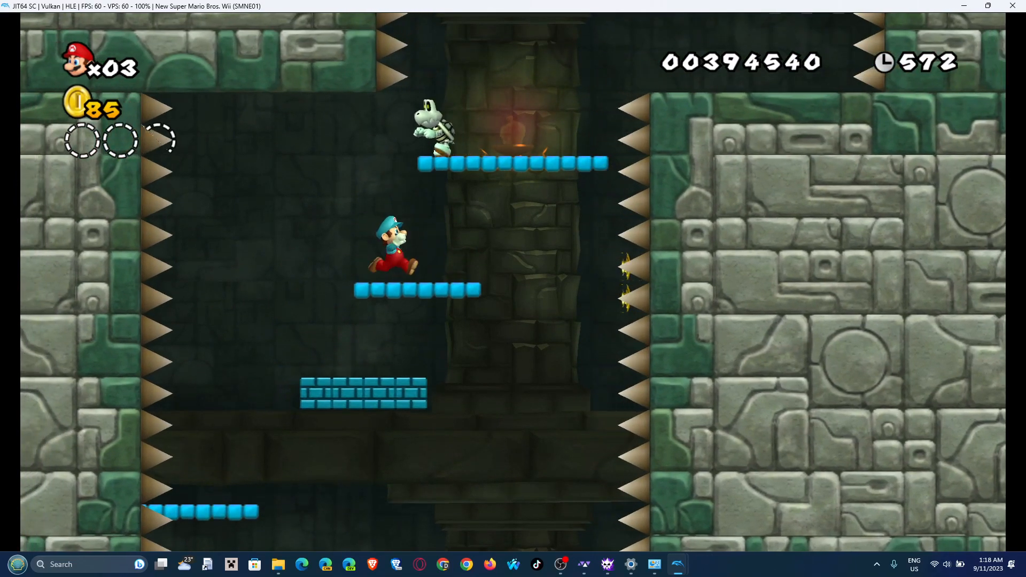
click(604, 564)
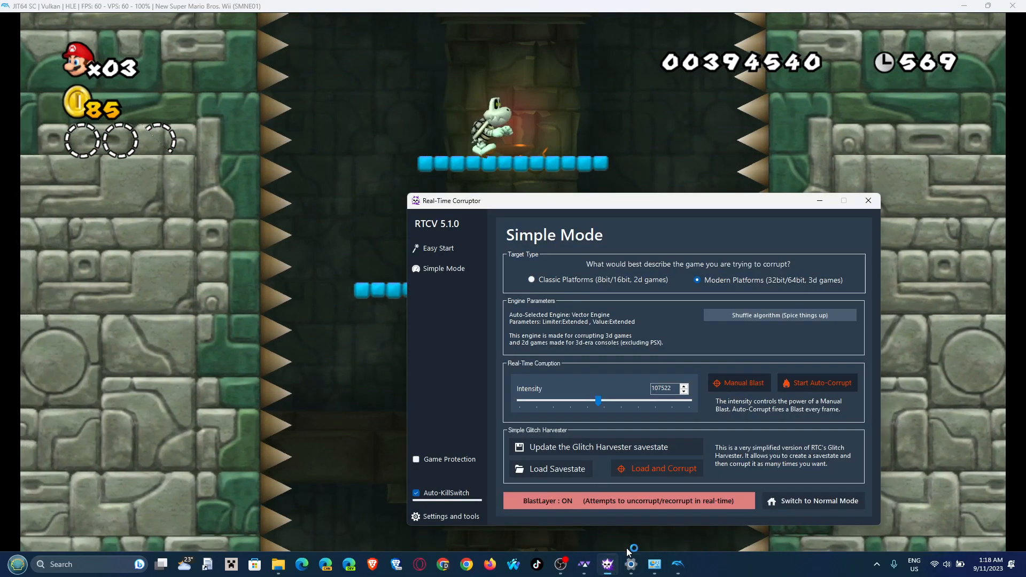
click(662, 468)
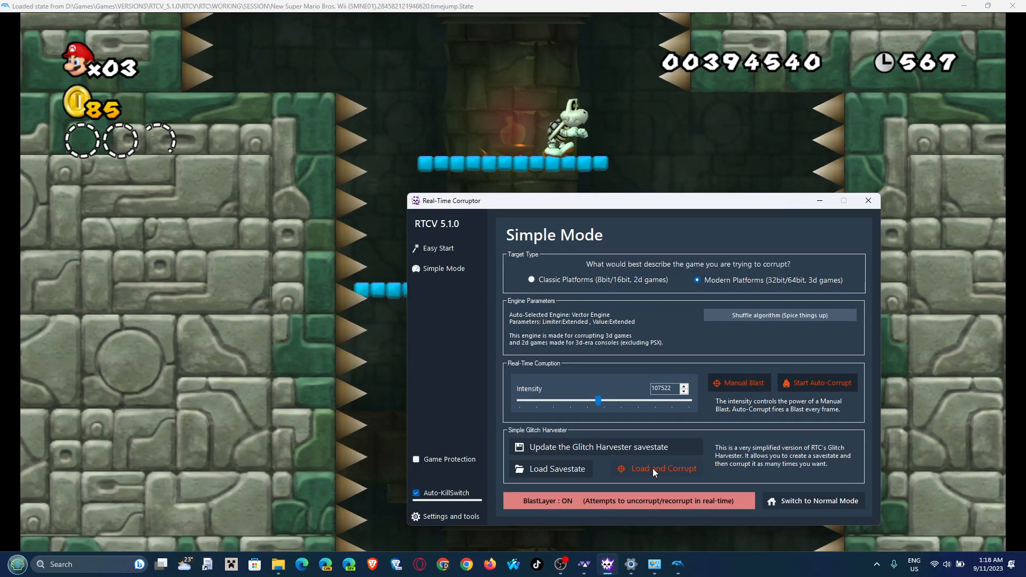
click(662, 468)
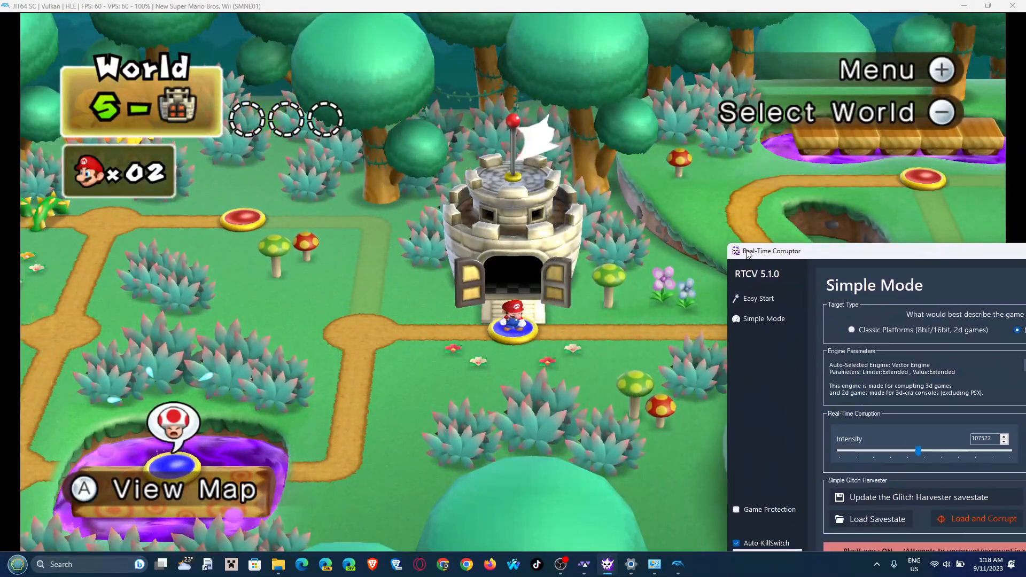
Step: Load and Corrupt four more times, then switch the corruptor to Normal Mode
click(981, 519)
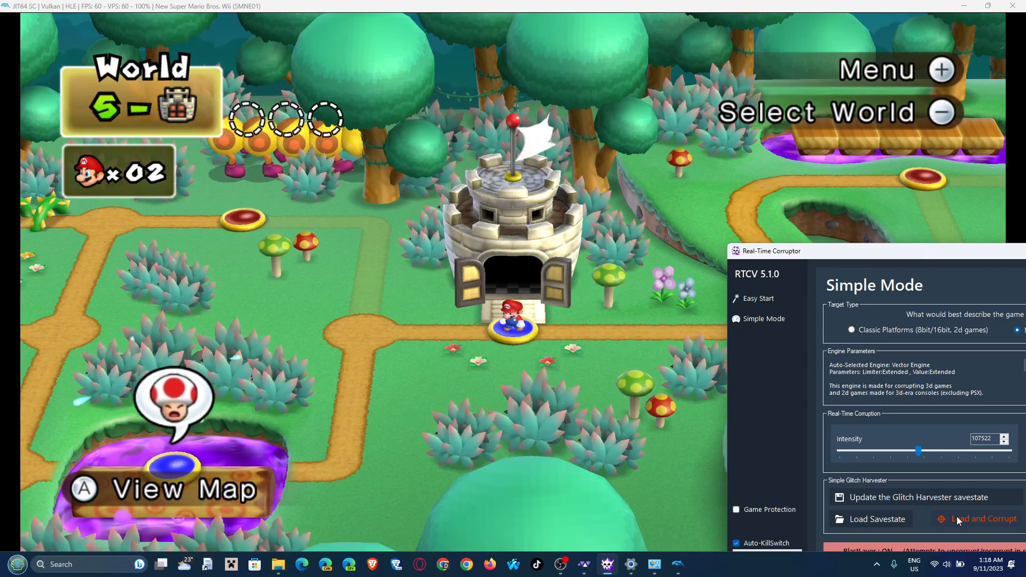
click(984, 520)
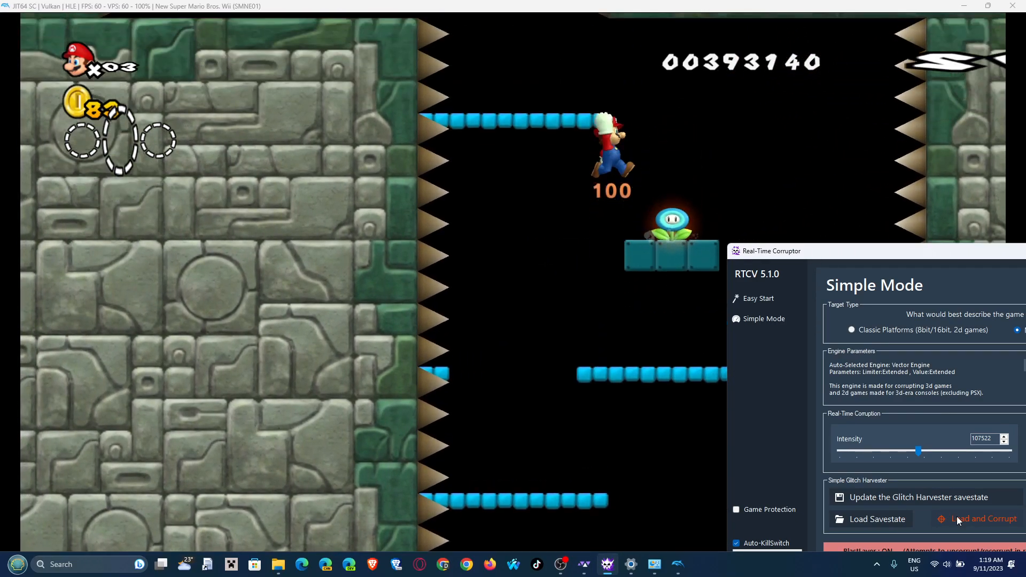
click(980, 520)
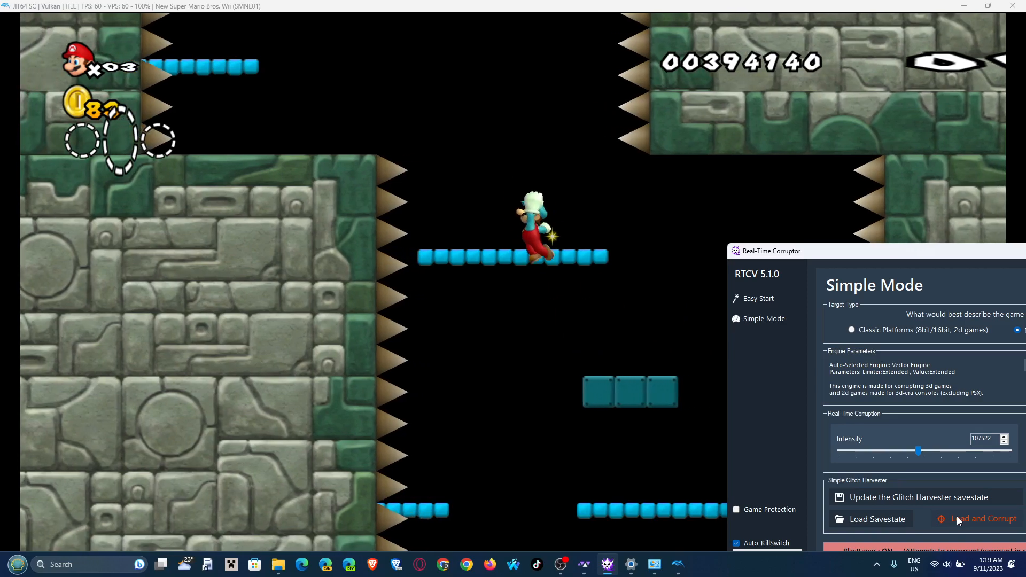
click(982, 518)
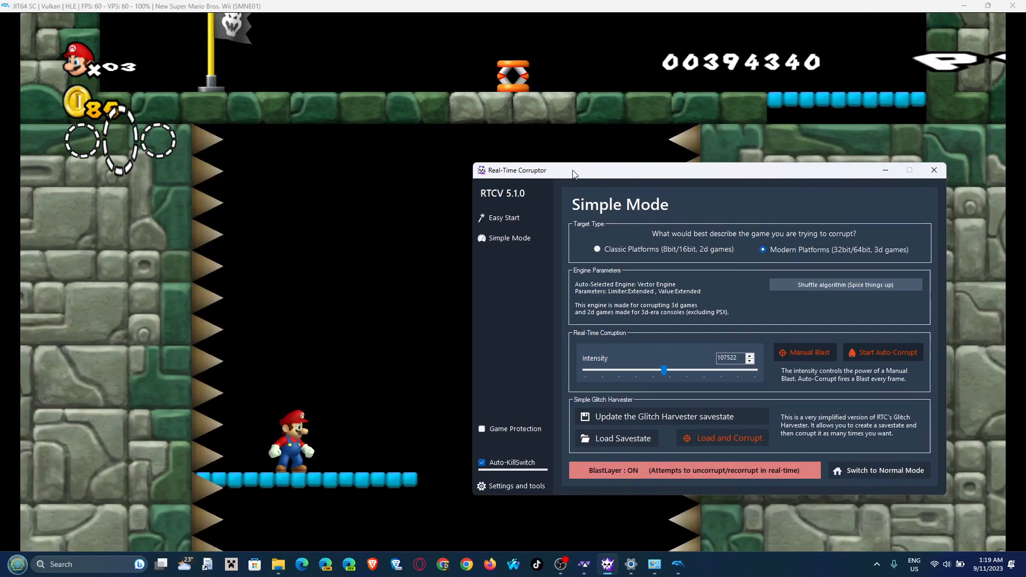
click(883, 470)
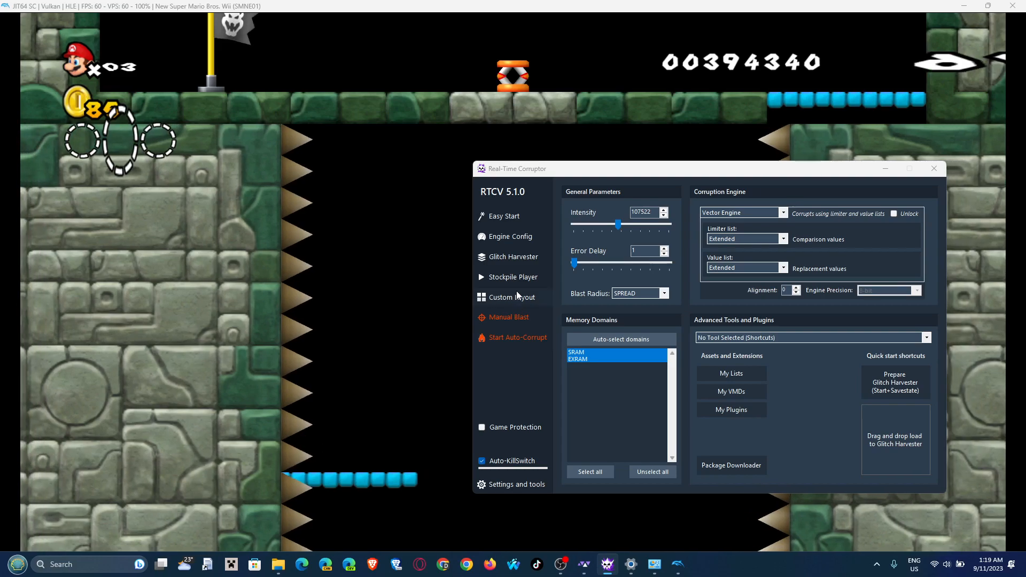
Step: Open the Glitch Harvester from the Normal Mode sidebar
click(512, 257)
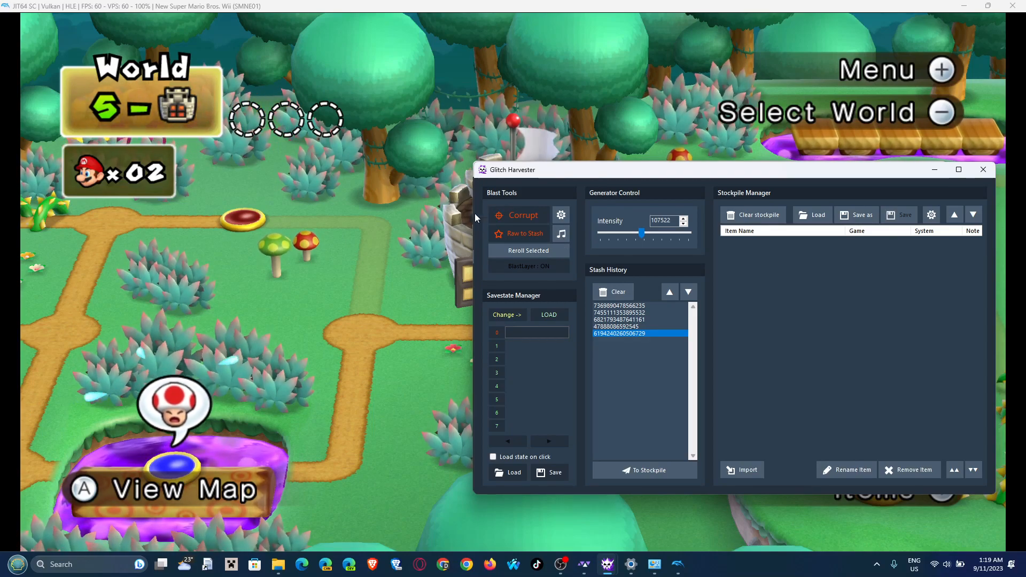
Step: Replay the oldest Stash History entry, then reapply the most recent one
click(522, 215)
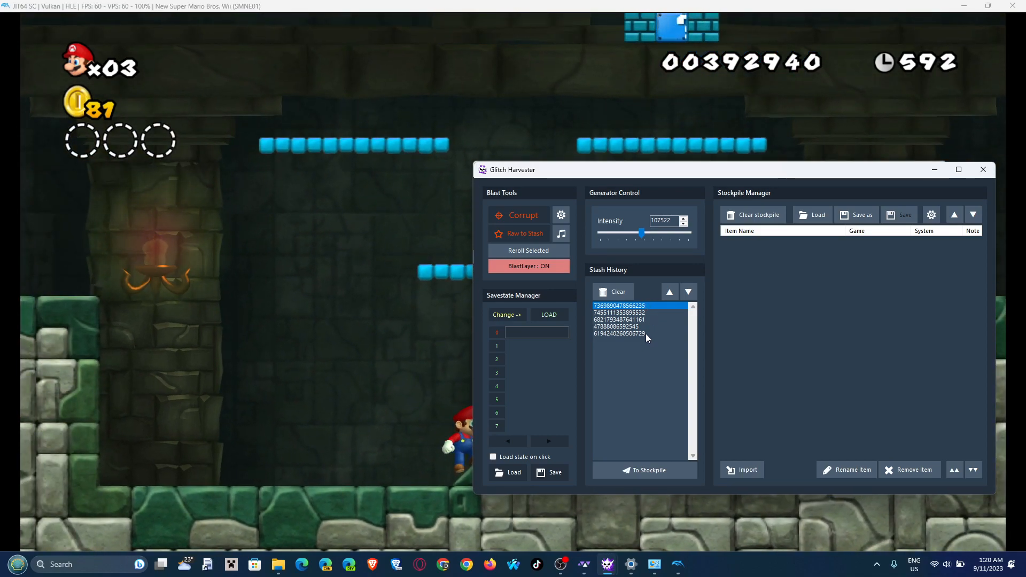
click(618, 333)
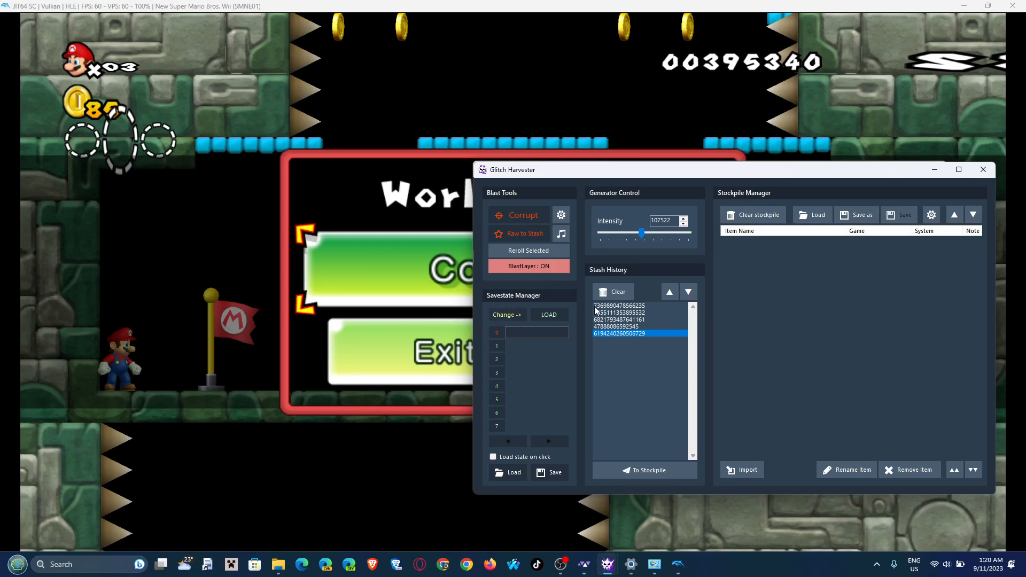
Step: Send the latest stashed corruption to the stockpile, renaming its stashkey to 'moon jump'
click(851, 470)
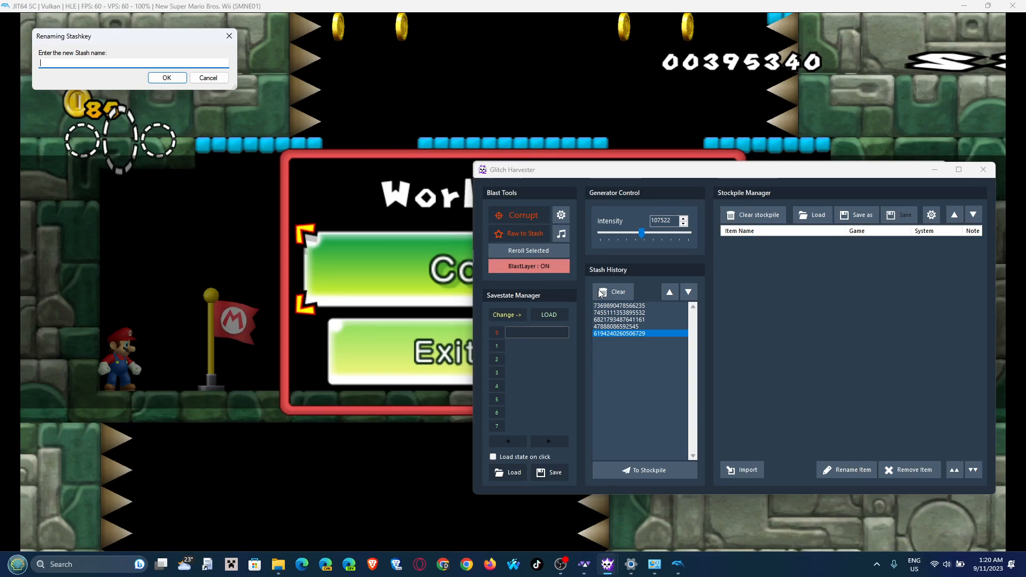
text(moon j)
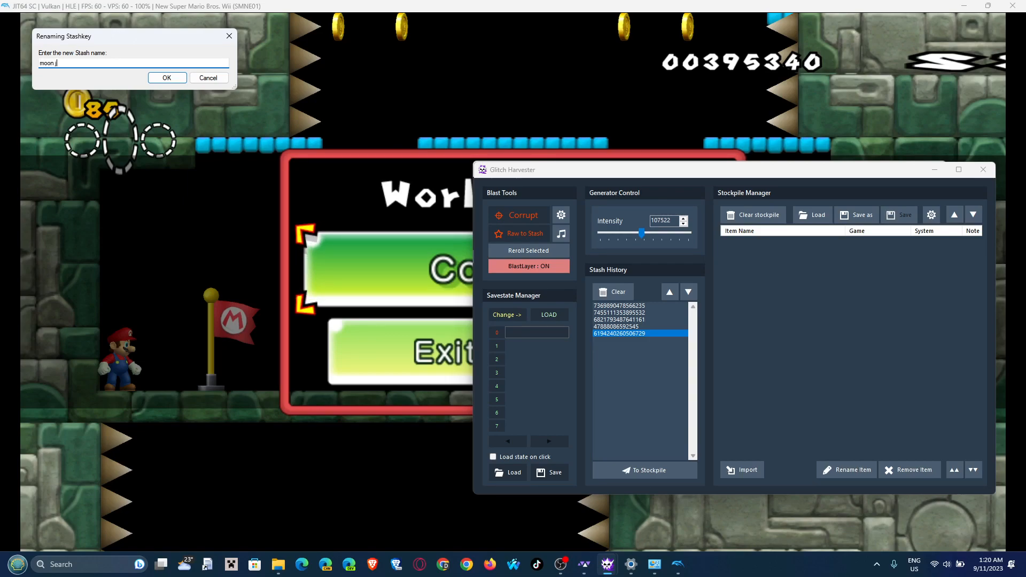
text(ump)
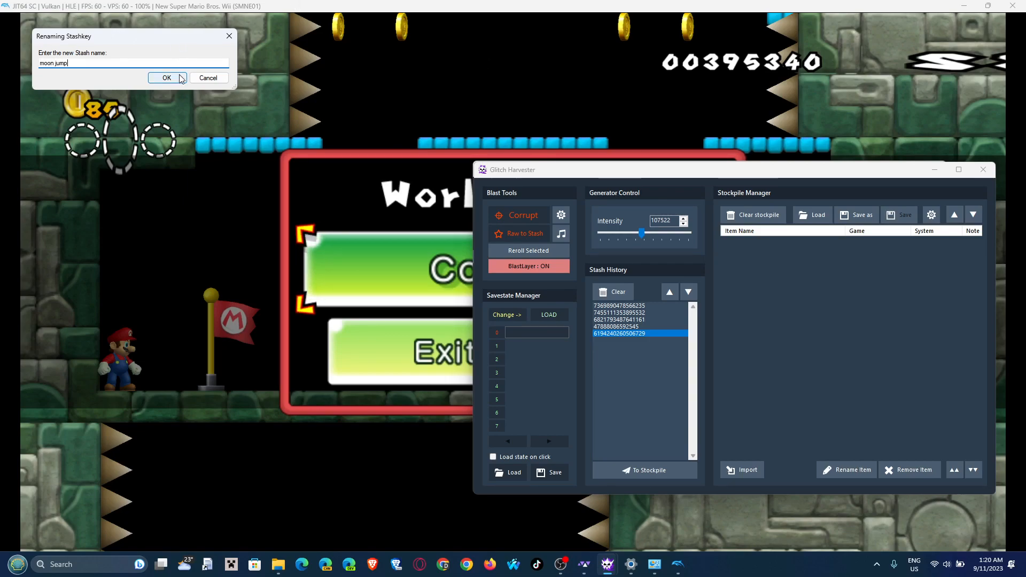
click(167, 78)
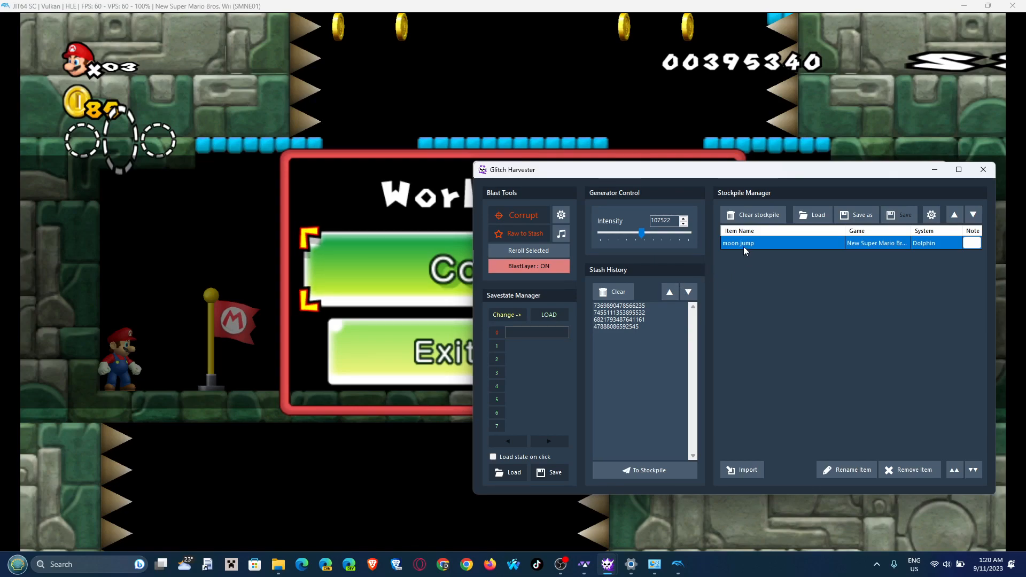
mouse_move(651, 335)
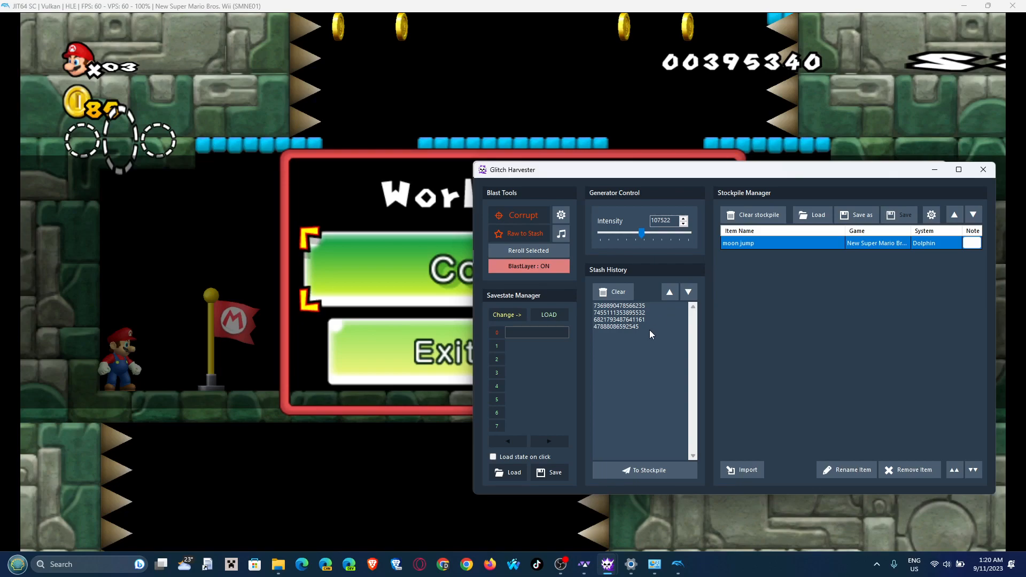
Step: Reload two earlier Stash History entries in the game to compare against moon jump
click(617, 320)
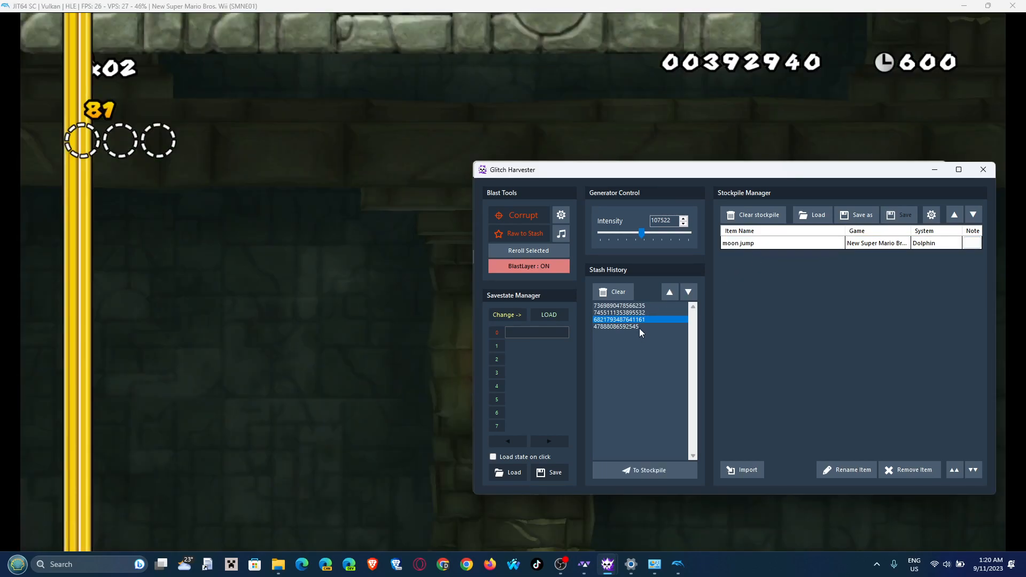
click(615, 326)
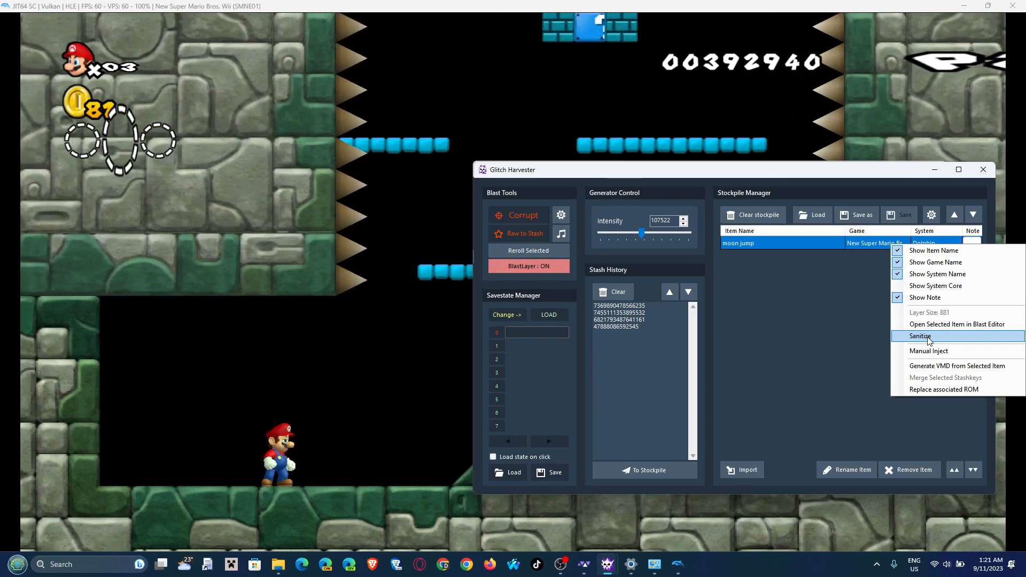
Step: Launch the Sanitize Tool on the 881-unit moon jump stockpile item
click(919, 337)
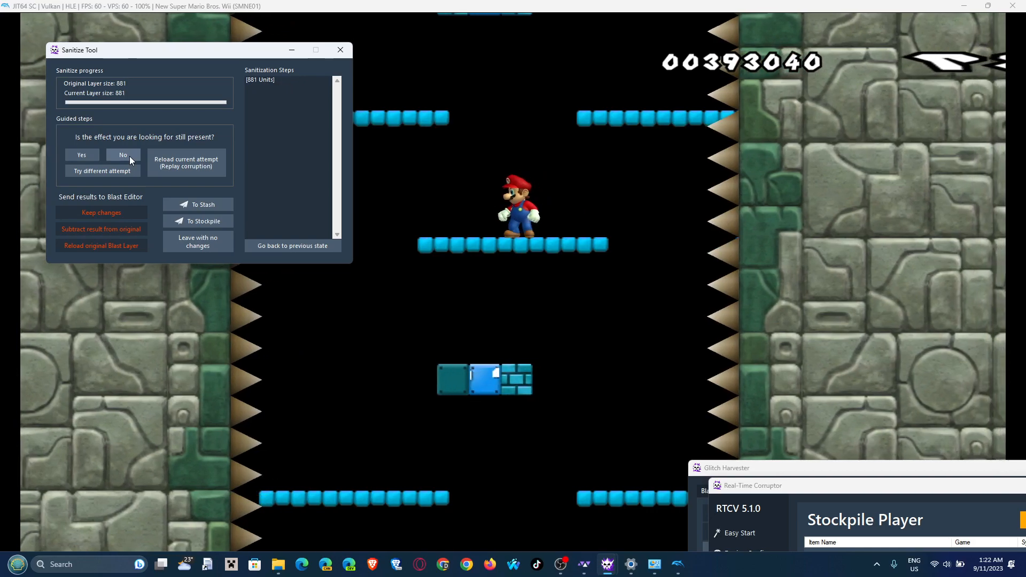
Step: Answer the Sanitize Tool's Yes/No prompts, halving moon jump from 881 units to one unit
click(122, 155)
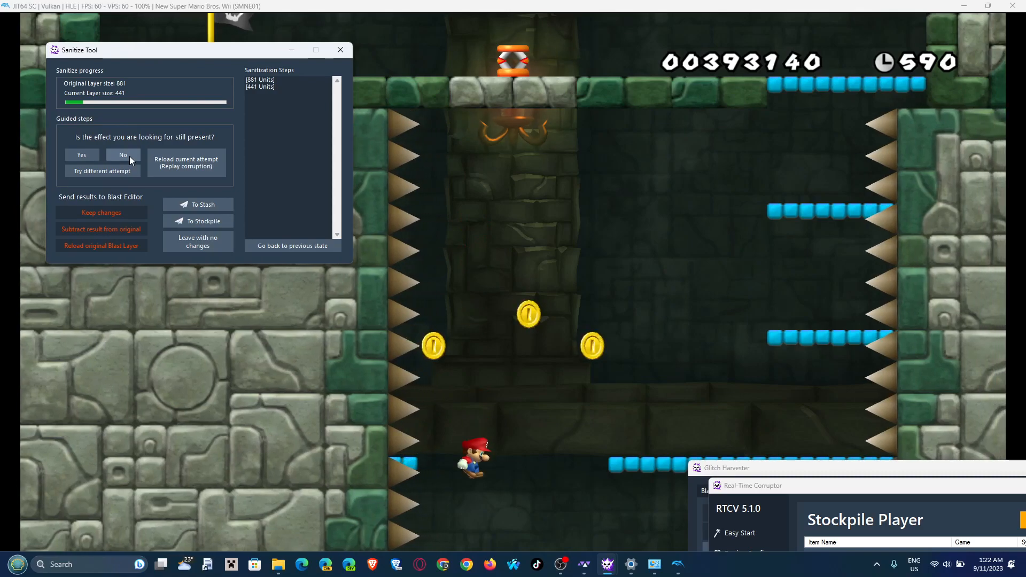
click(122, 155)
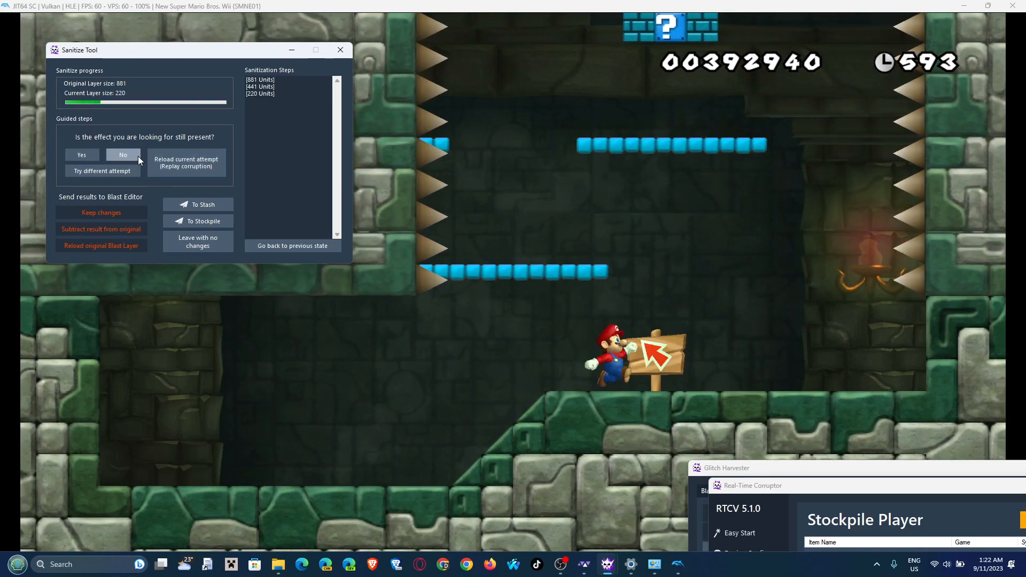
click(123, 157)
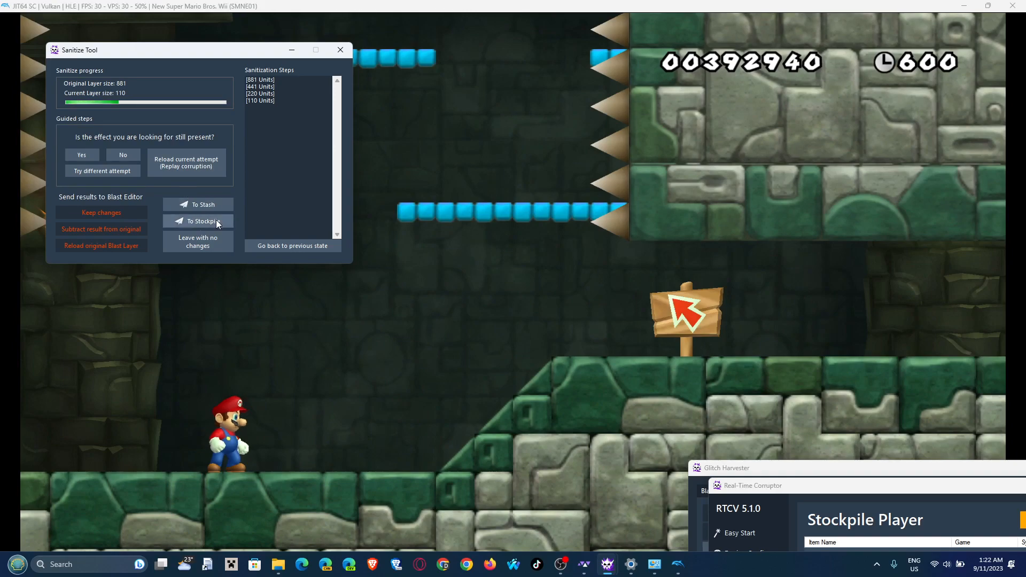
click(81, 155)
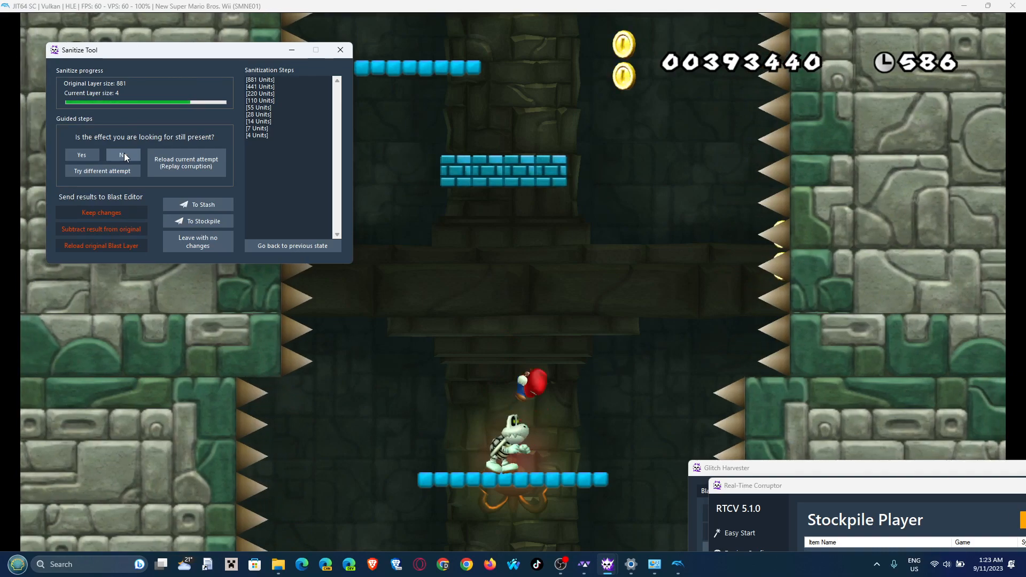
click(122, 155)
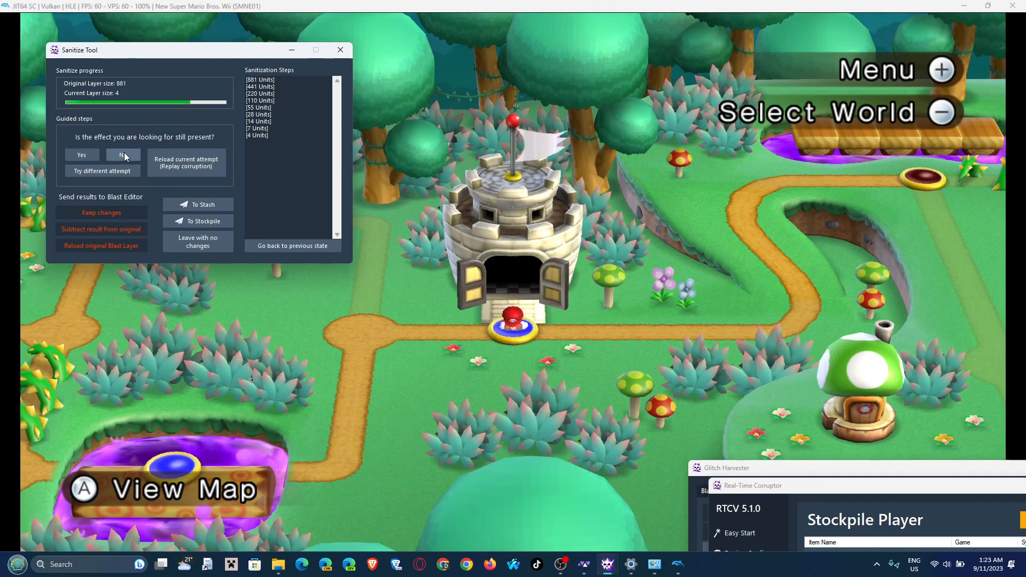
click(121, 154)
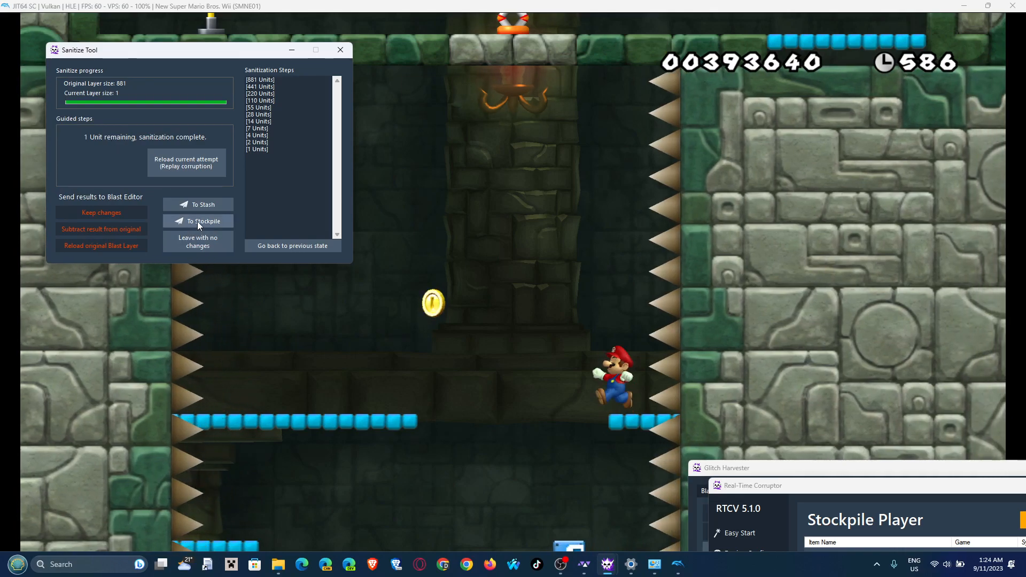
Step: Stockpile the sanitized result as 'moon jump clean' and close the Sanitize Tool
click(203, 204)
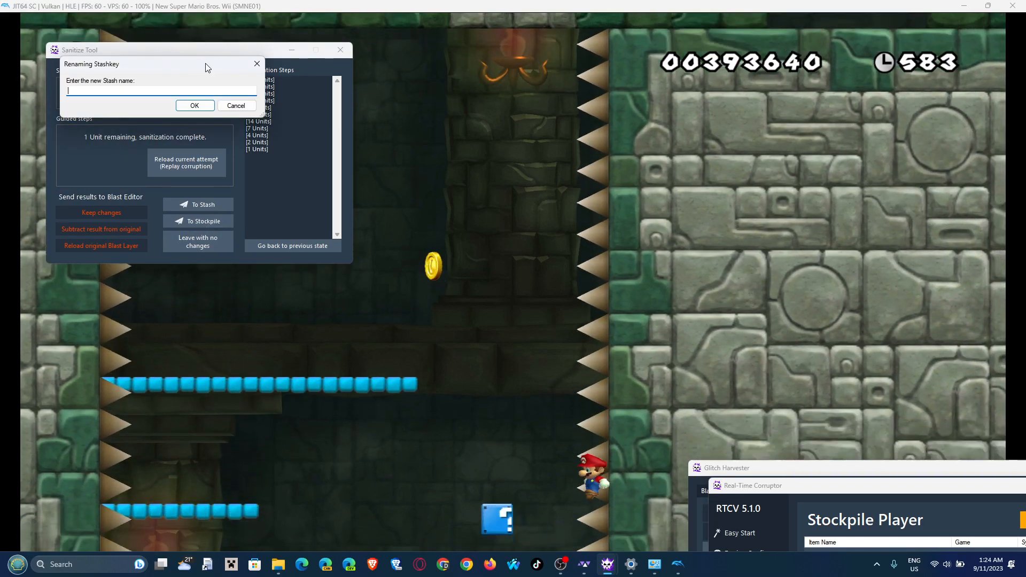
text(moon jump c)
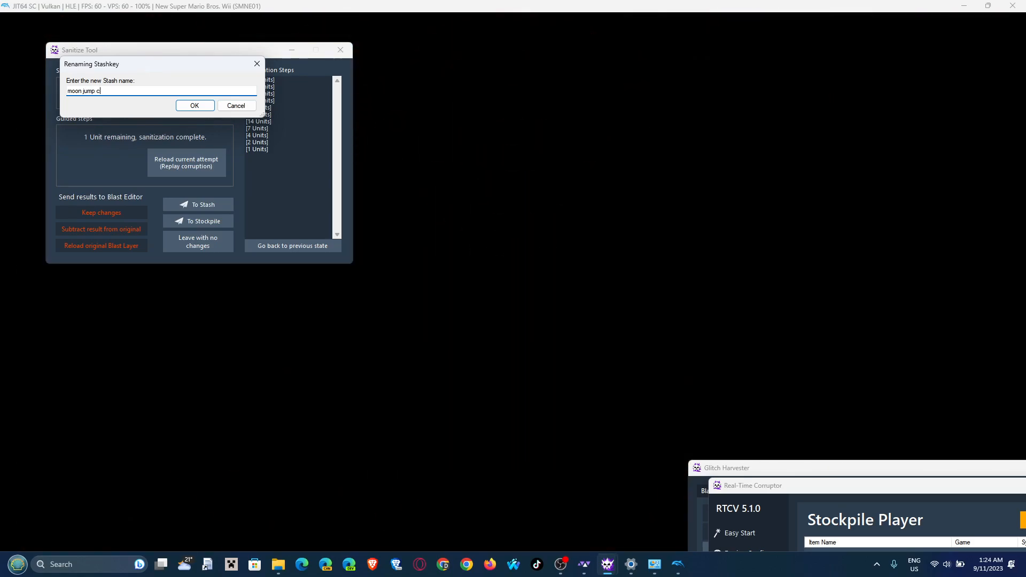
text(lean)
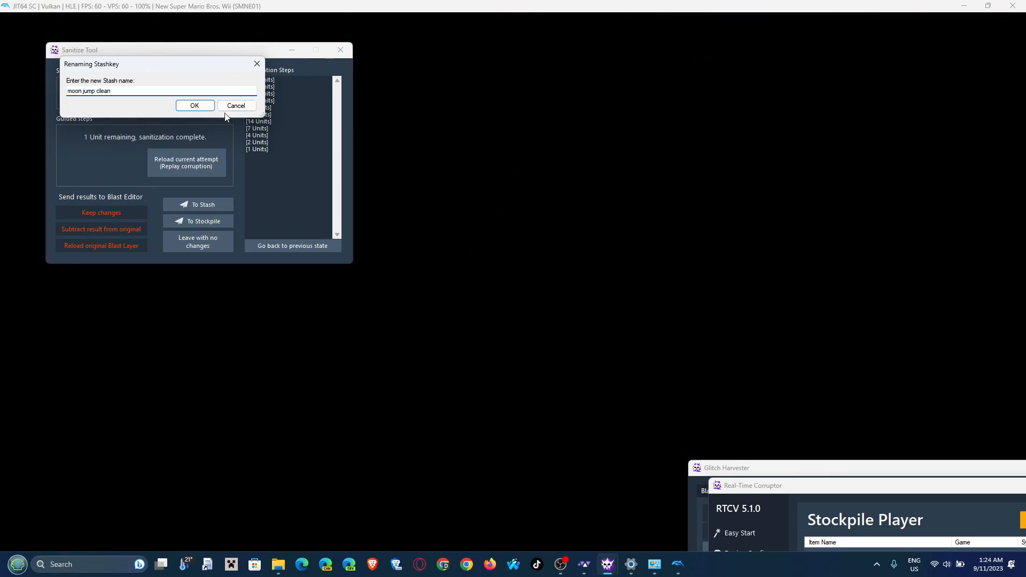
click(195, 106)
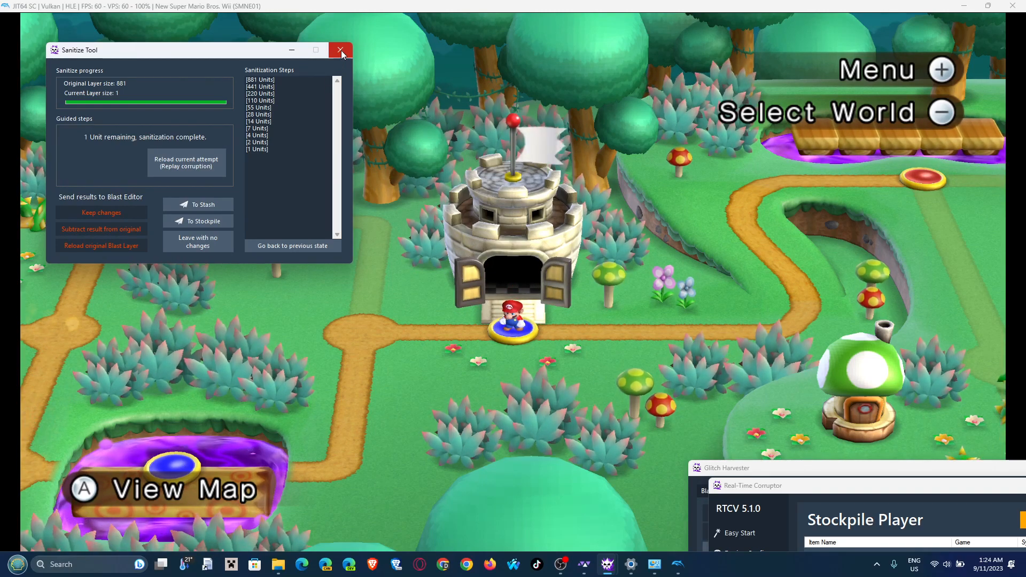
click(340, 50)
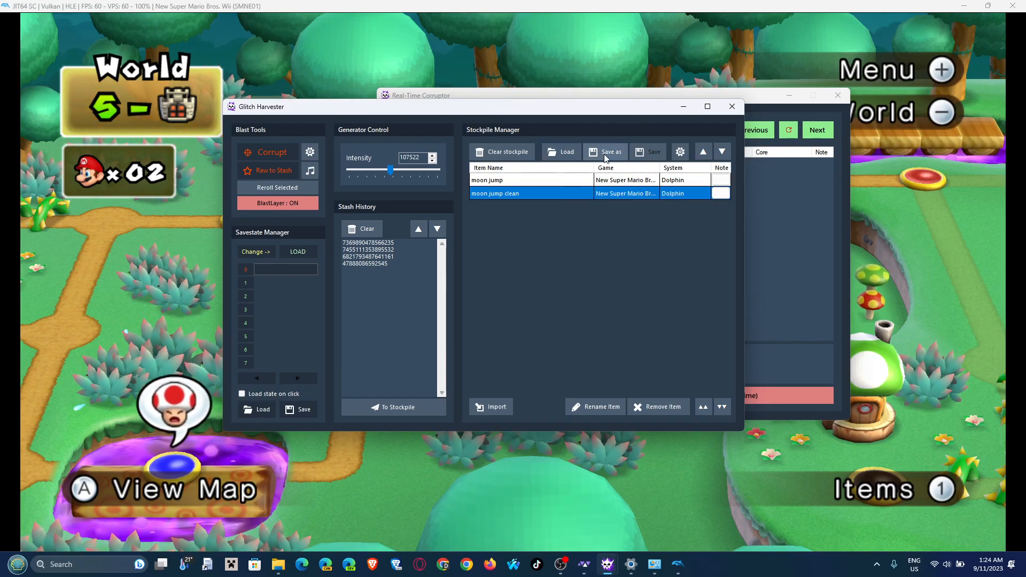
Step: Save the stockpile as a new SKS file named 'fuck', letting the game close to continue
click(603, 150)
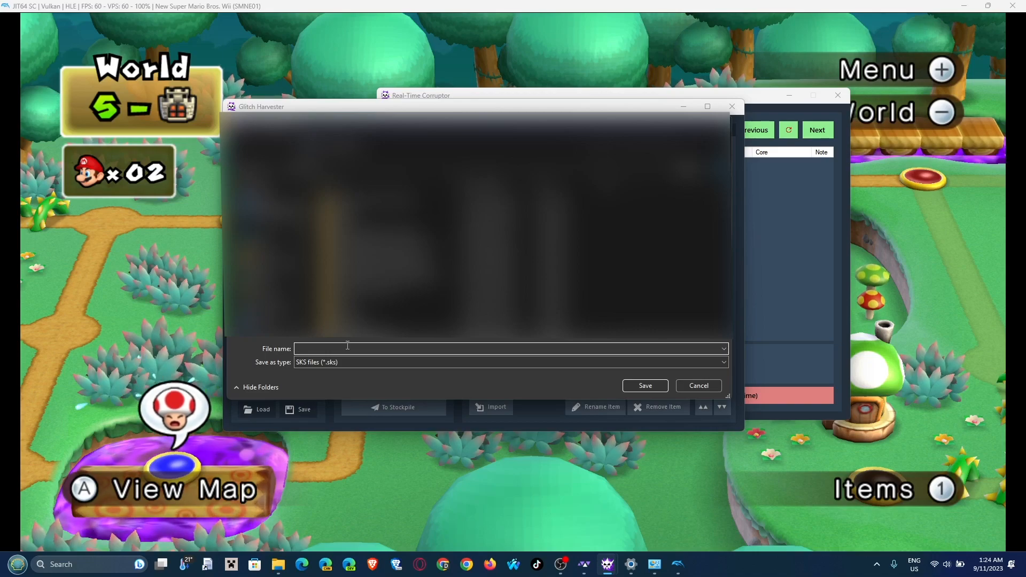
text(fuck)
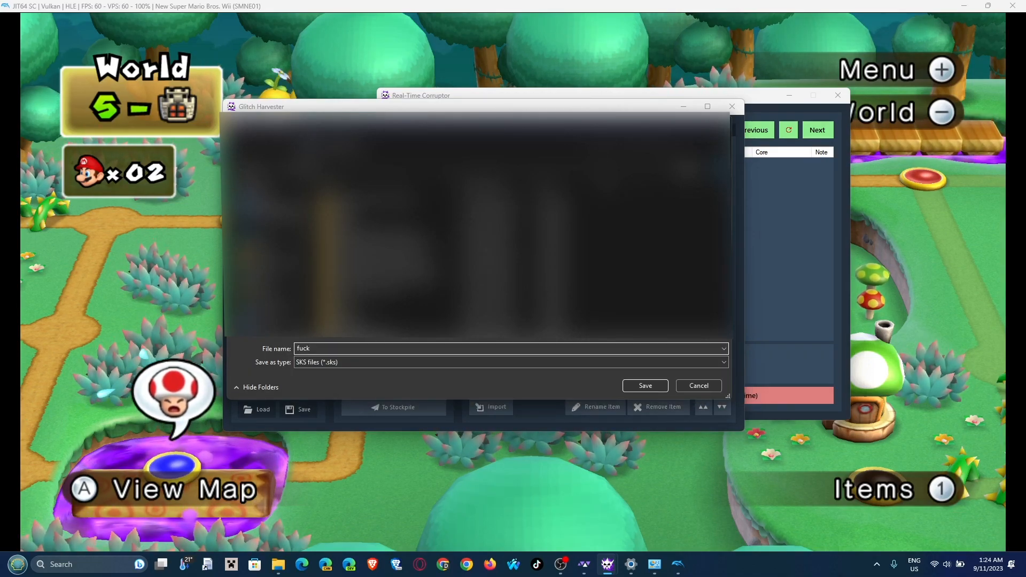
click(643, 386)
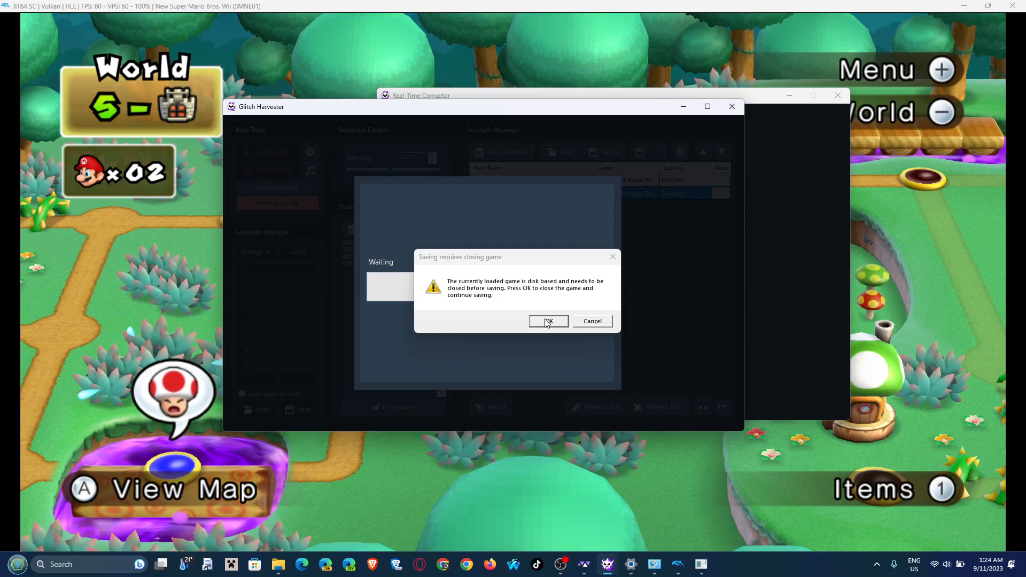
click(548, 322)
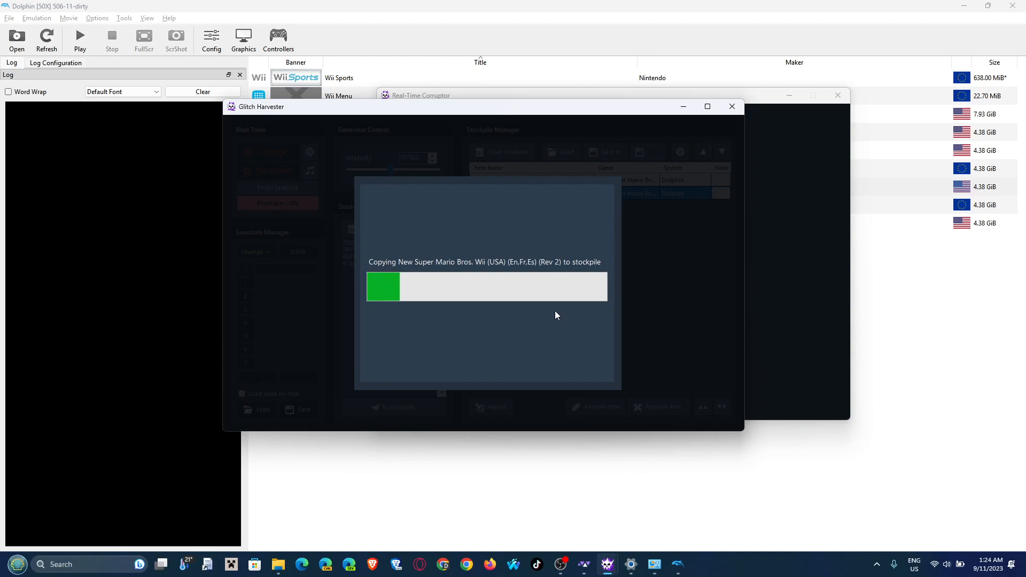
mouse_move(513, 306)
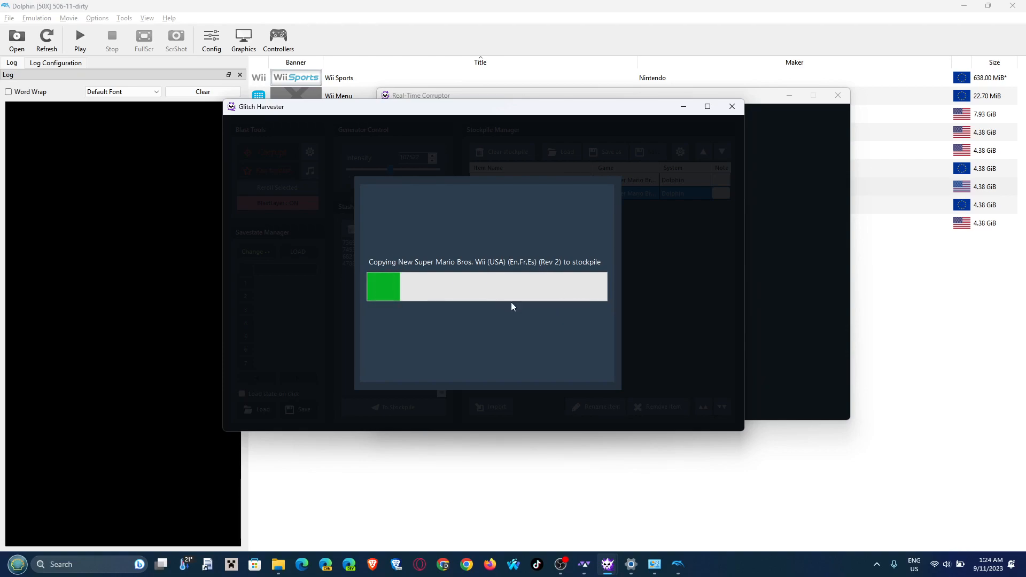
mouse_move(372, 237)
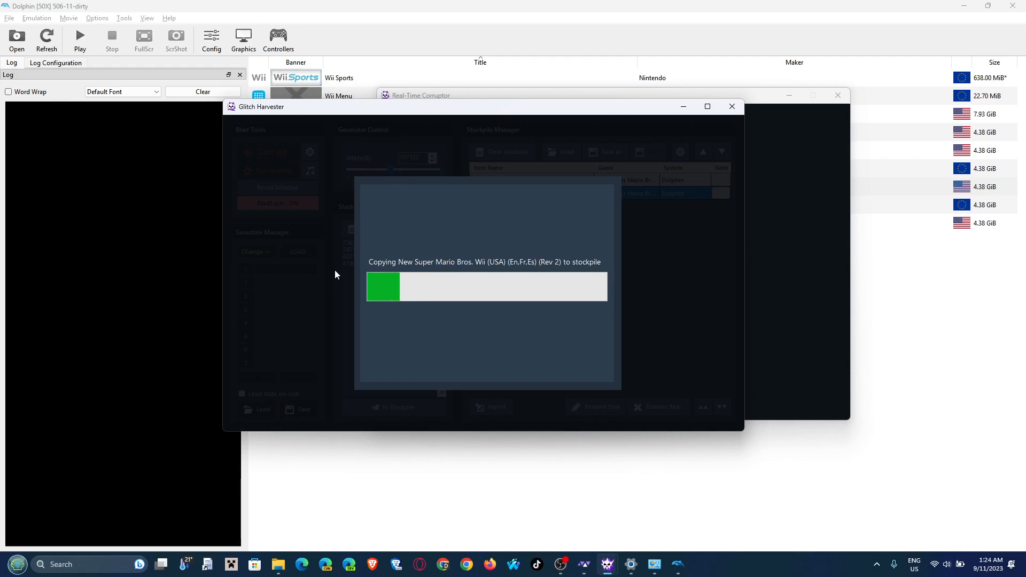
mouse_move(271, 264)
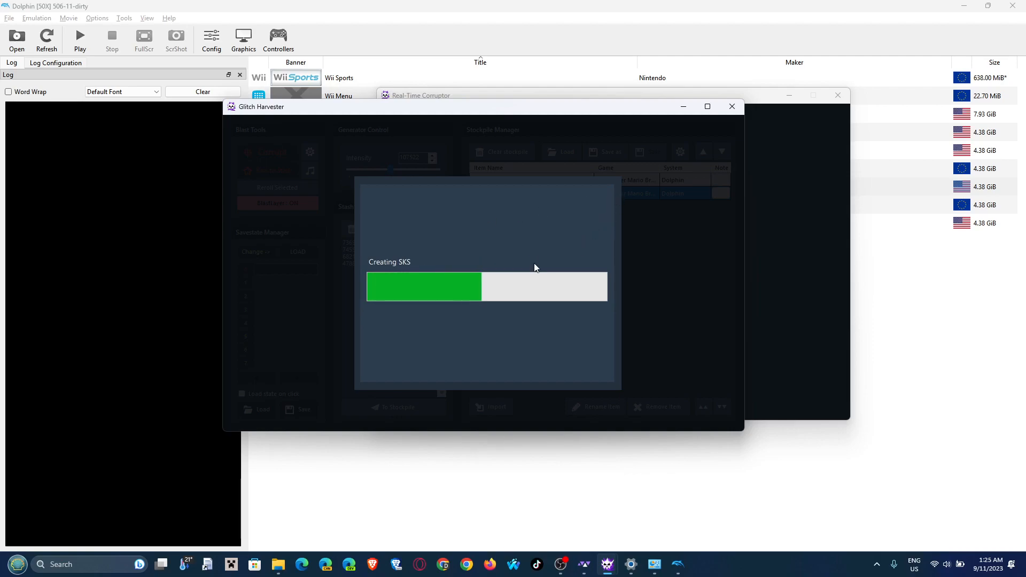
mouse_move(578, 262)
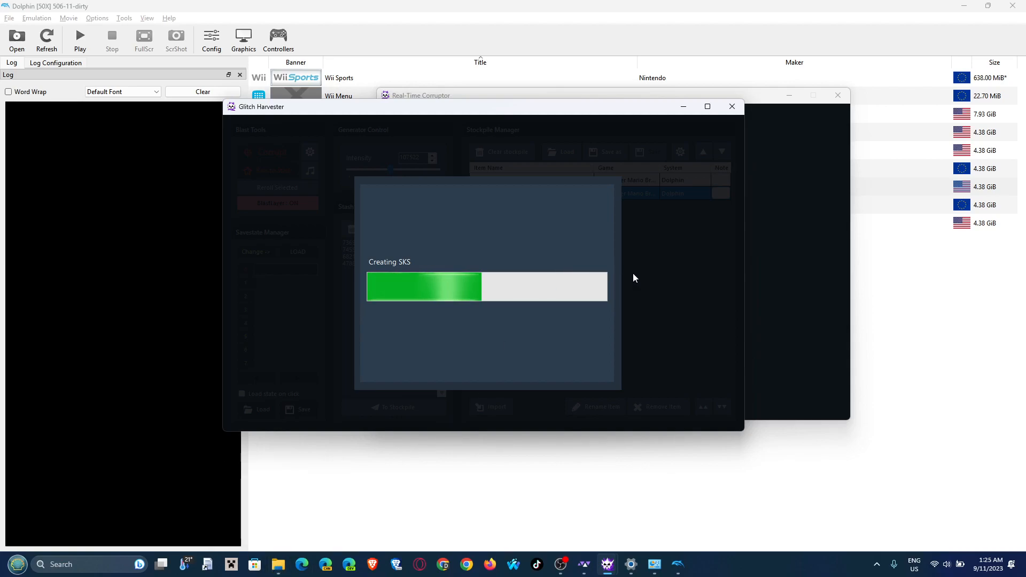
mouse_move(558, 267)
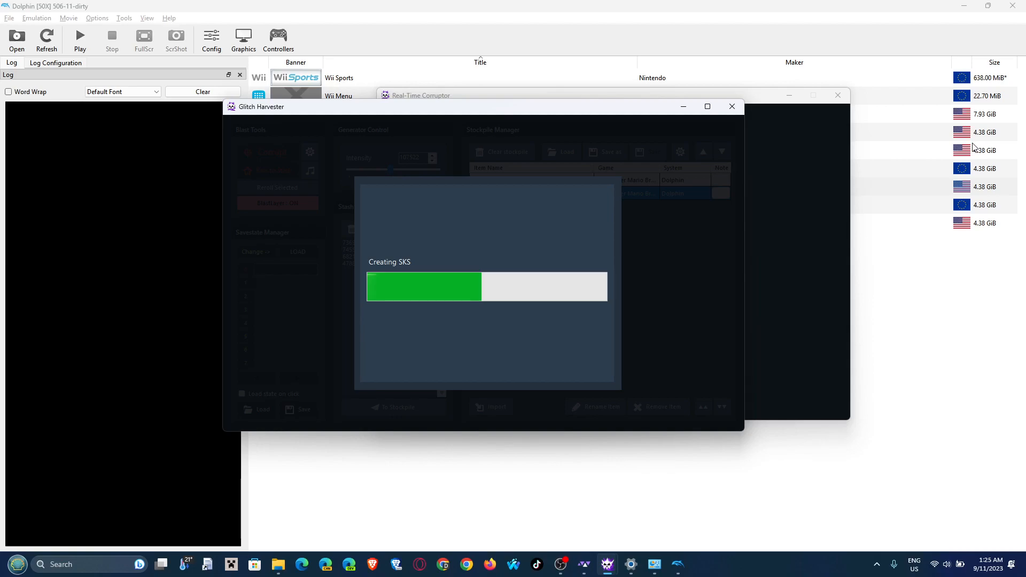
mouse_move(663, 204)
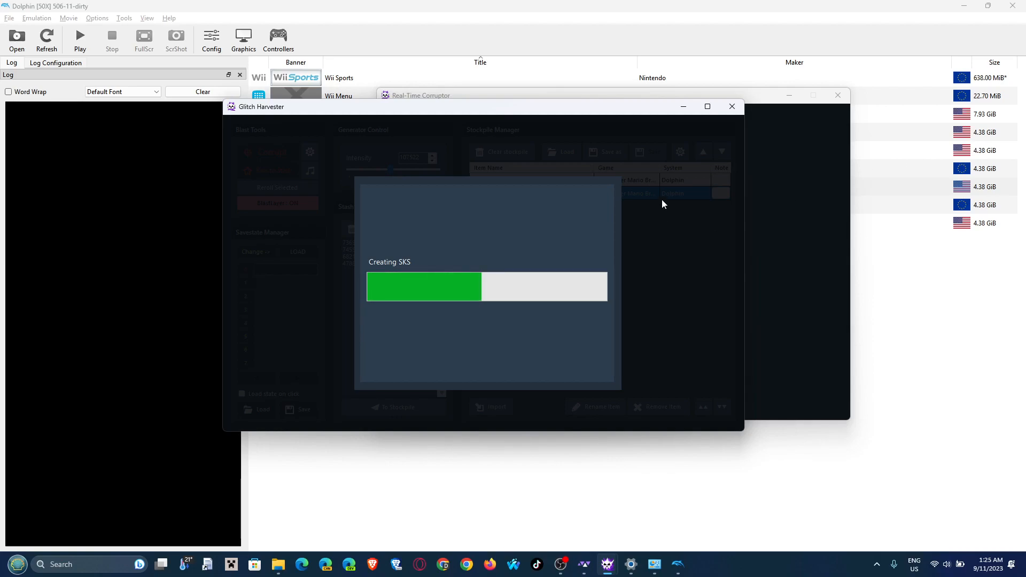
mouse_move(677, 538)
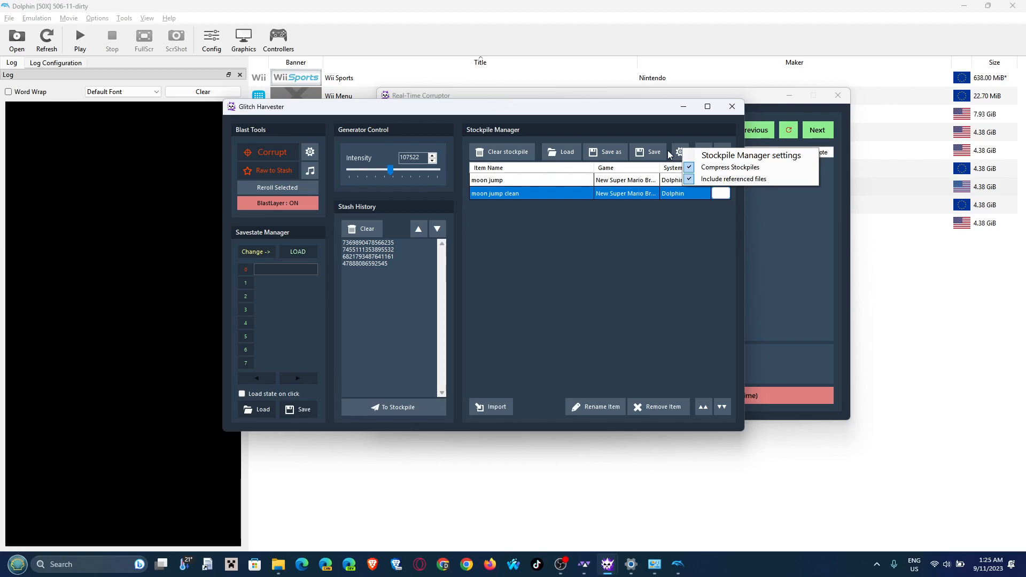
mouse_move(729, 167)
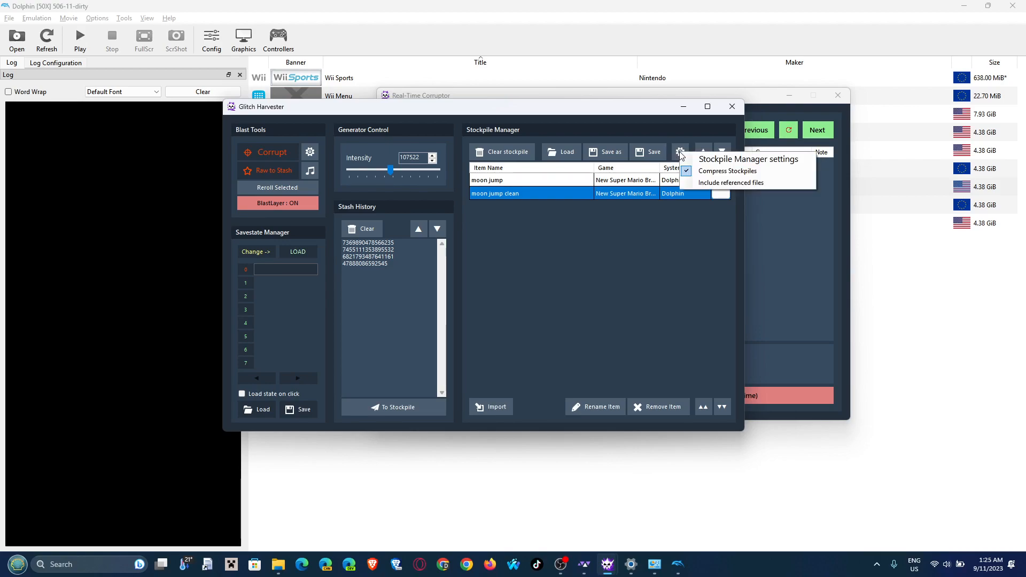
mouse_move(651, 143)
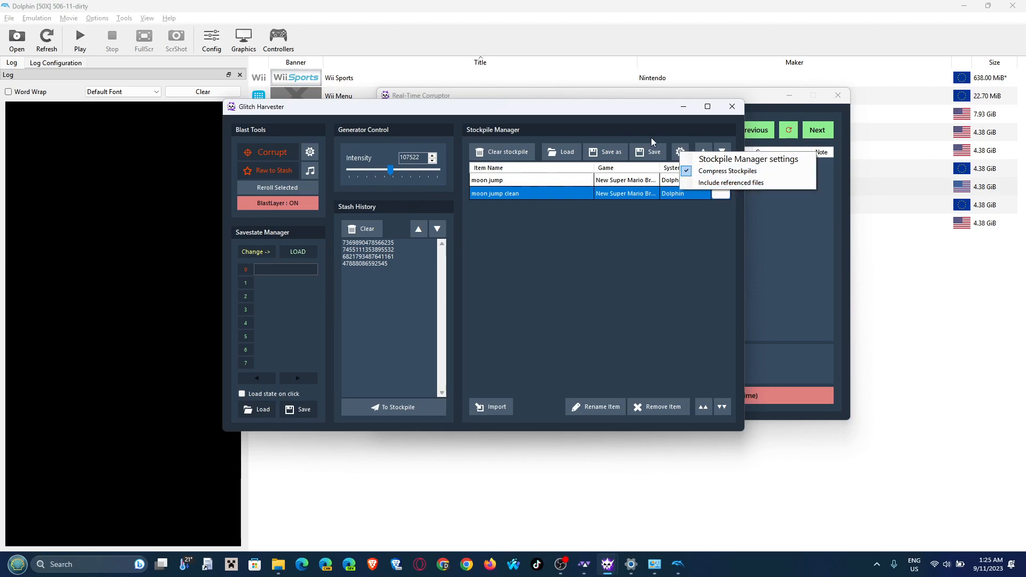
Step: Dismiss the Stockpile Manager settings menu, leaving the Stockpile Player page showing
click(680, 150)
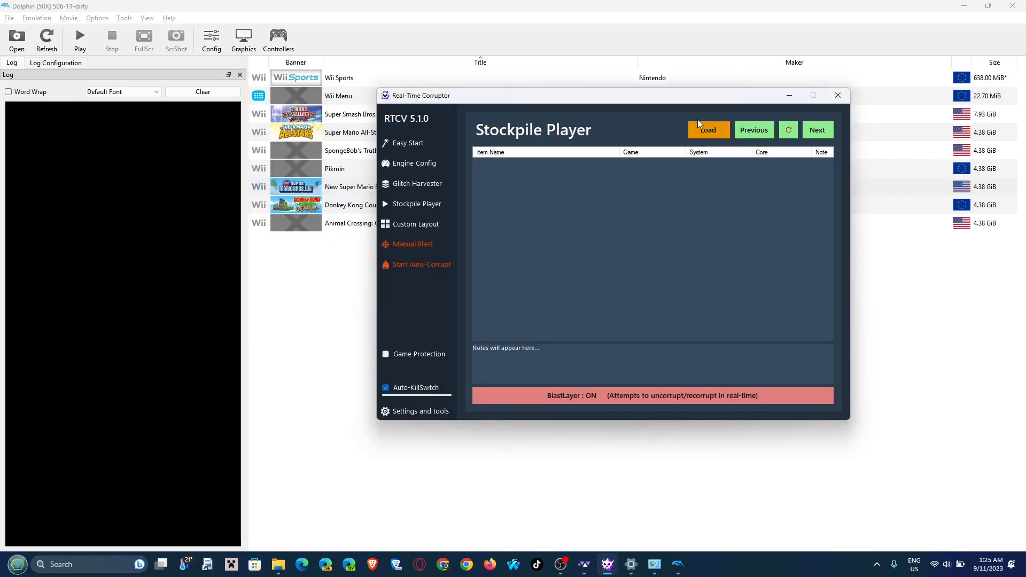
Step: Switch Real-Time Corruptor to Simple Mode via the Easy Start options
click(407, 142)
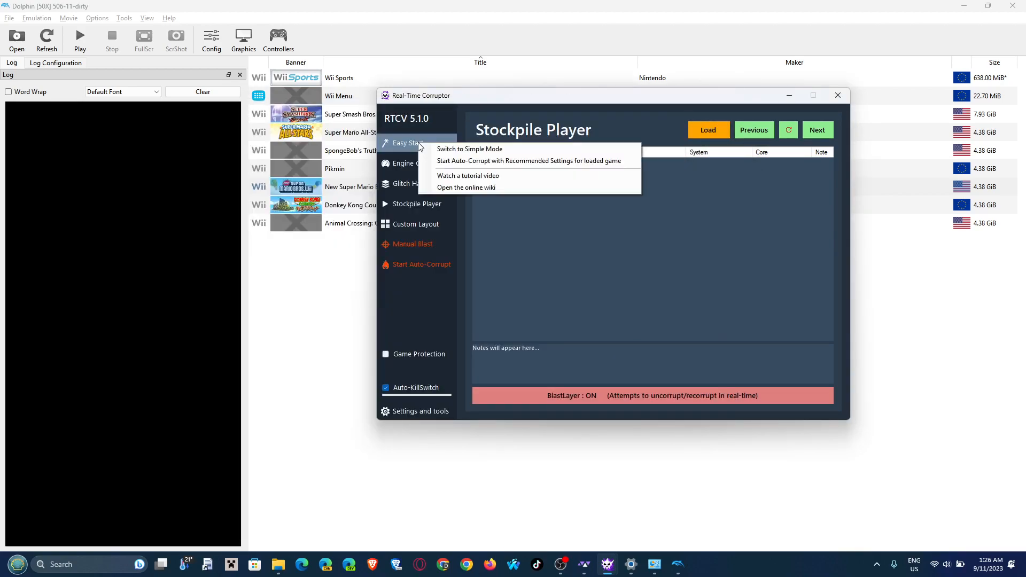
click(468, 149)
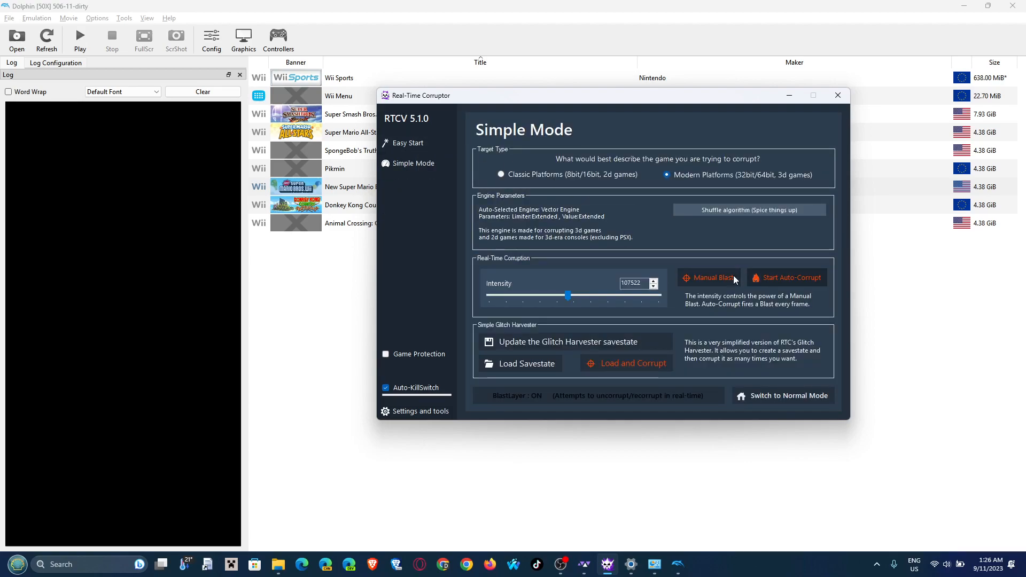
mouse_move(714, 281)
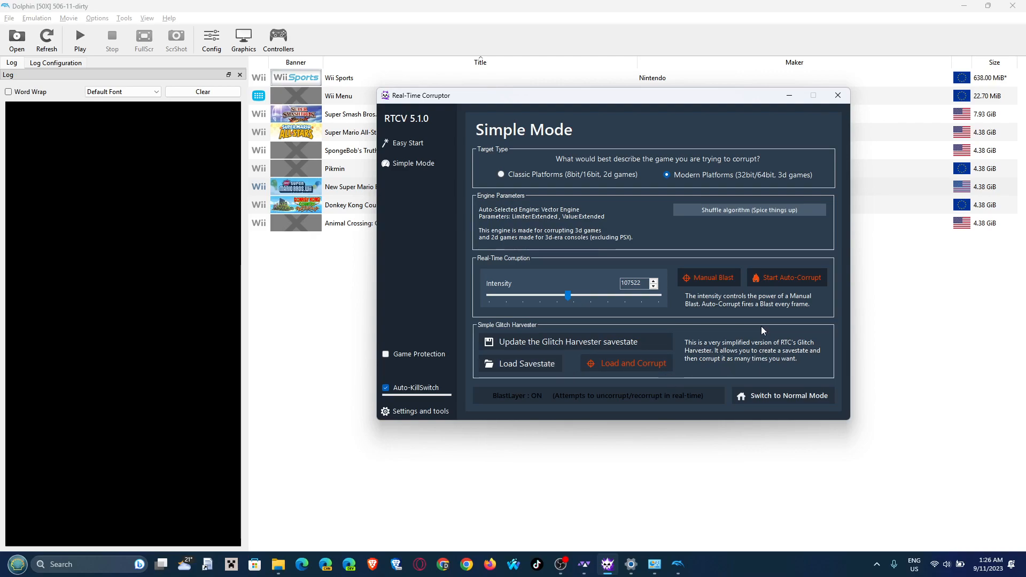
mouse_move(744, 378)
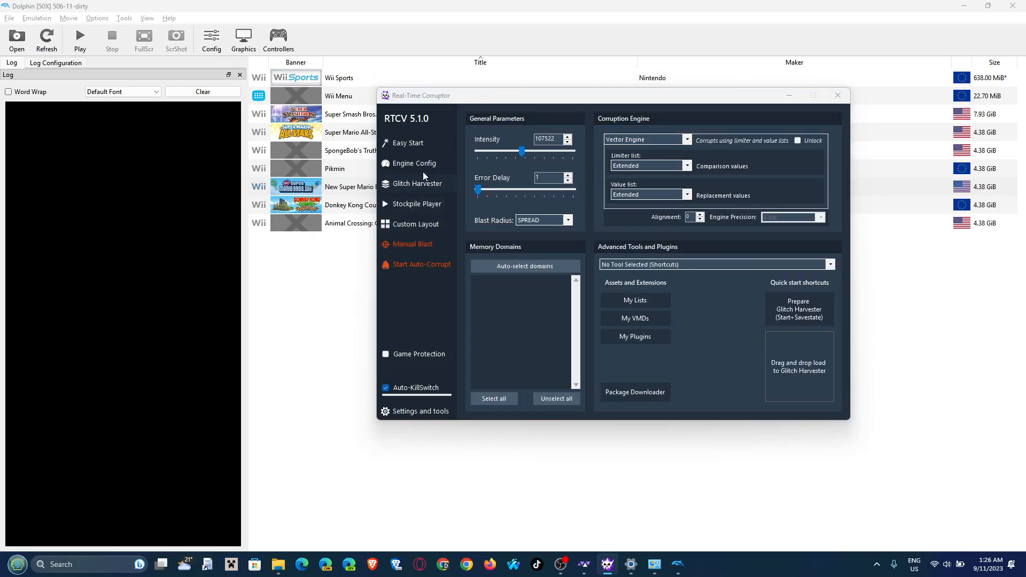
Step: Reopen the Glitch Harvester and begin sanitizing the moon jump entry again
click(417, 203)
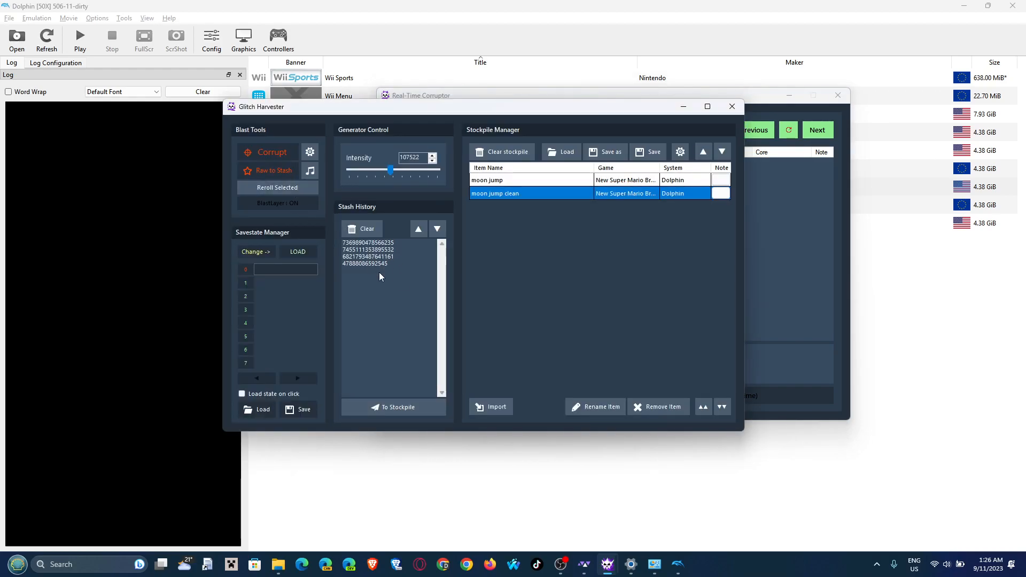
mouse_move(456, 298)
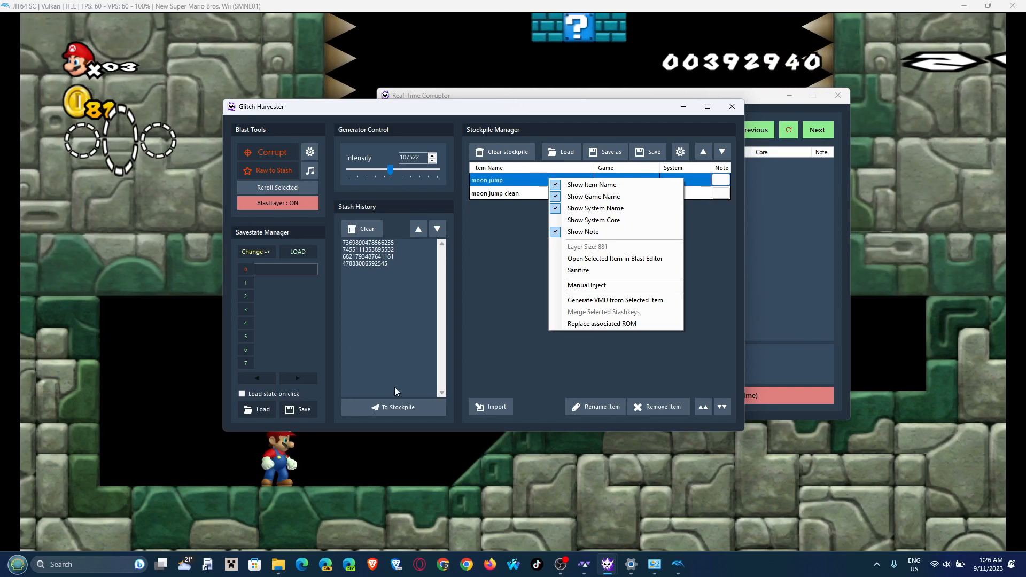
mouse_move(615, 271)
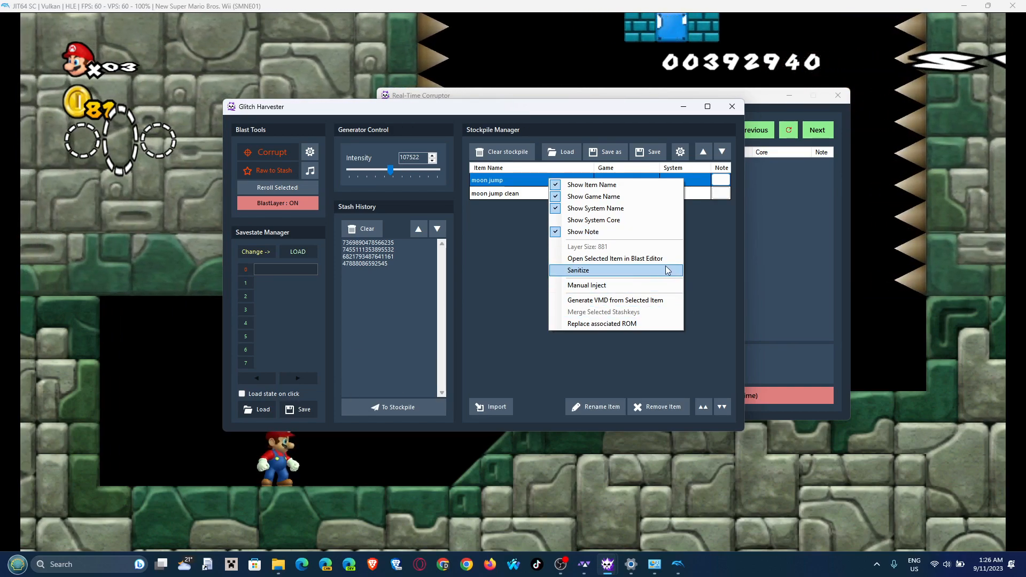
click(578, 270)
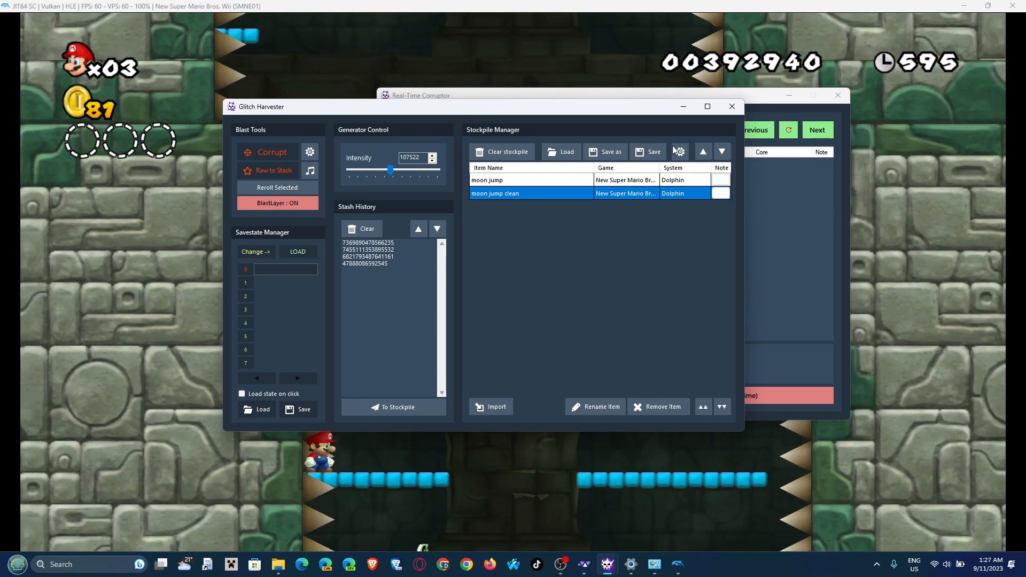
Step: Close the Glitch Harvester, returning to the empty Stockpile Player page
click(678, 150)
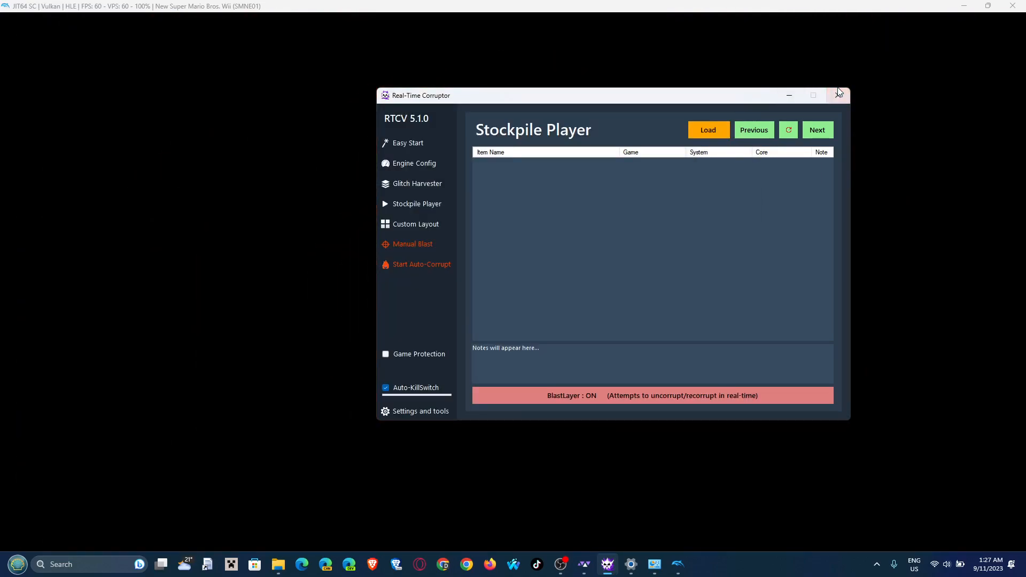
mouse_move(838, 95)
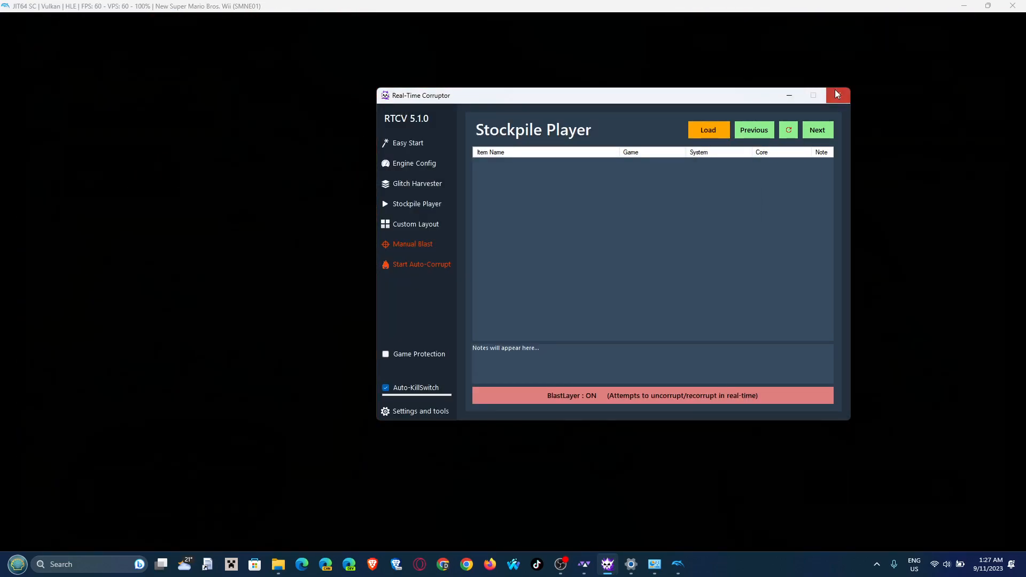